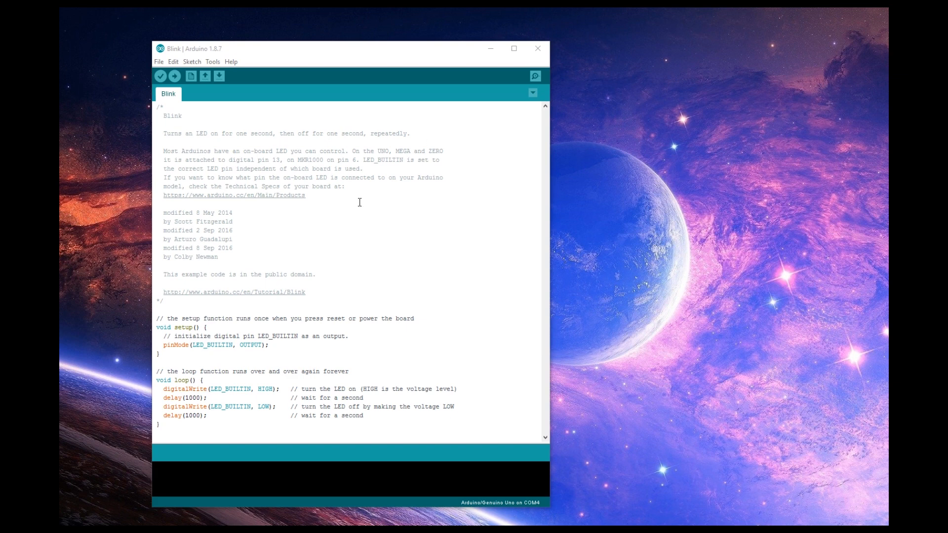
{"action": "mouse_move", "coordinate": [193, 169]}
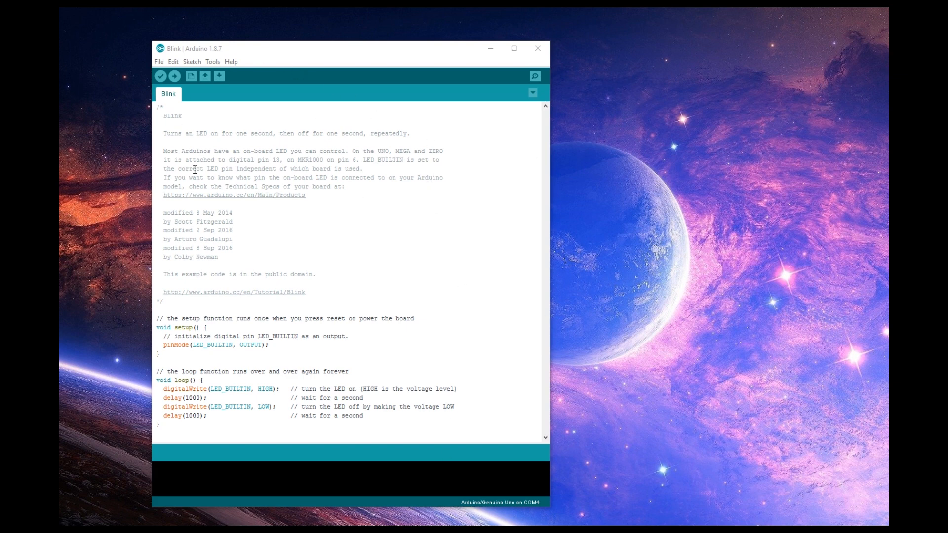
Search the Library Manager for 'neo' to find Adafruit NeoPixel 1.1.7 listed as installed.
{"action": "left_click", "coordinate": [214, 62]}
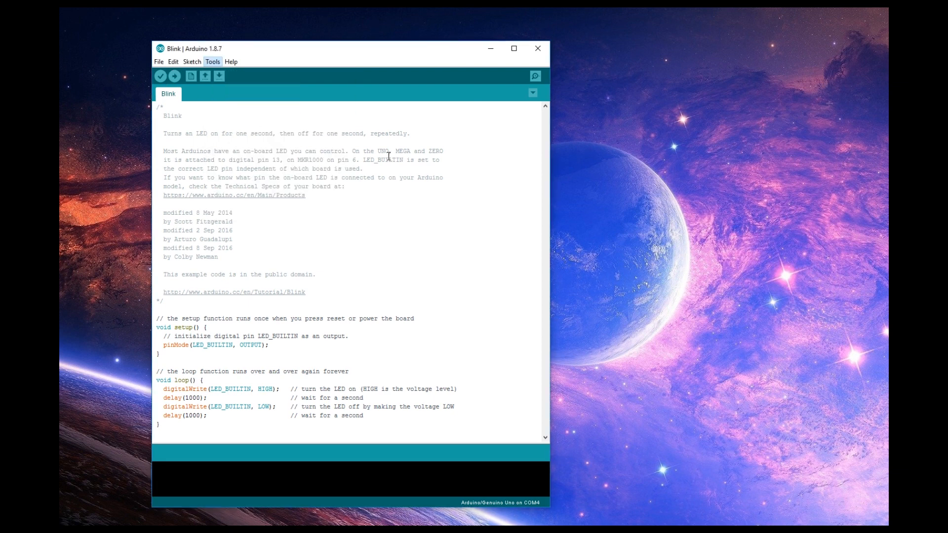
{"action": "left_click", "coordinate": [212, 61]}
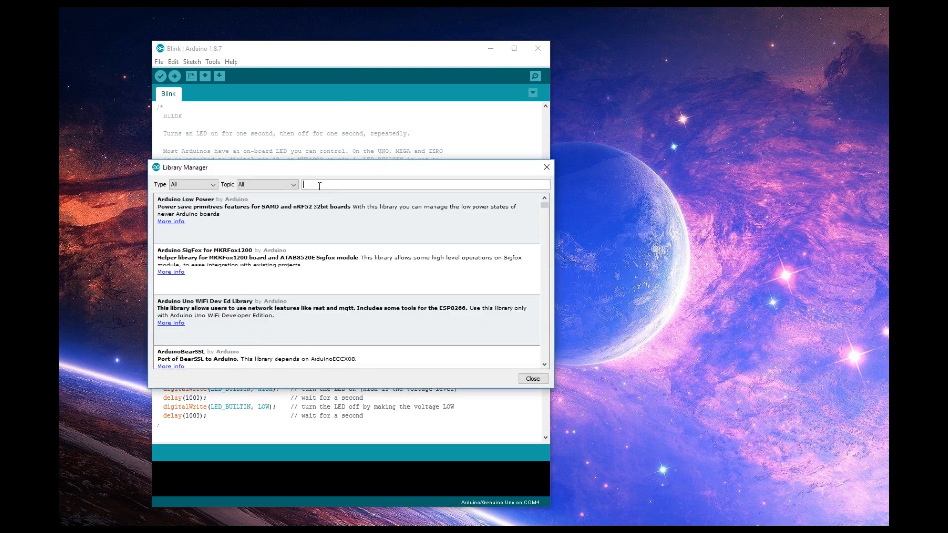
{"action": "type", "text": "neopixel"}
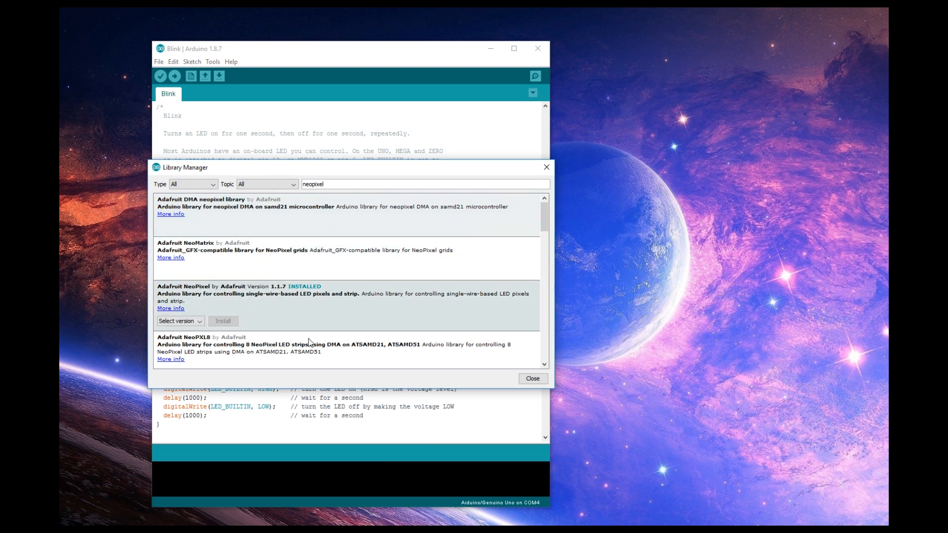
{"action": "mouse_move", "coordinate": [353, 299]}
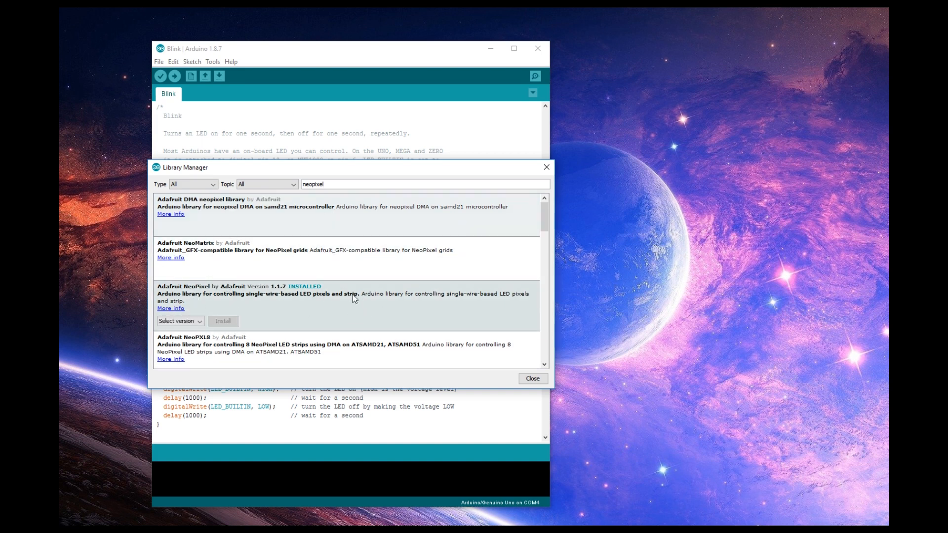
{"action": "mouse_move", "coordinate": [291, 310]}
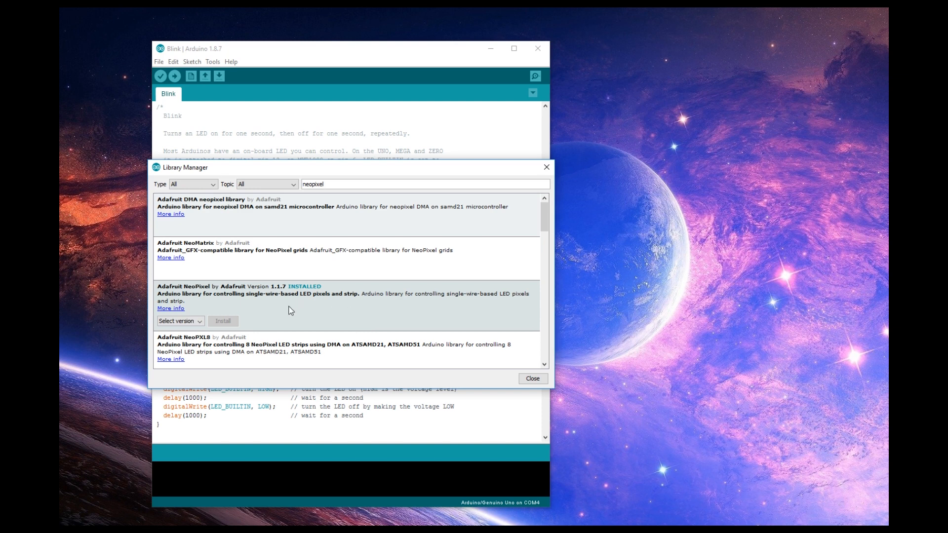
{"action": "mouse_move", "coordinate": [326, 274]}
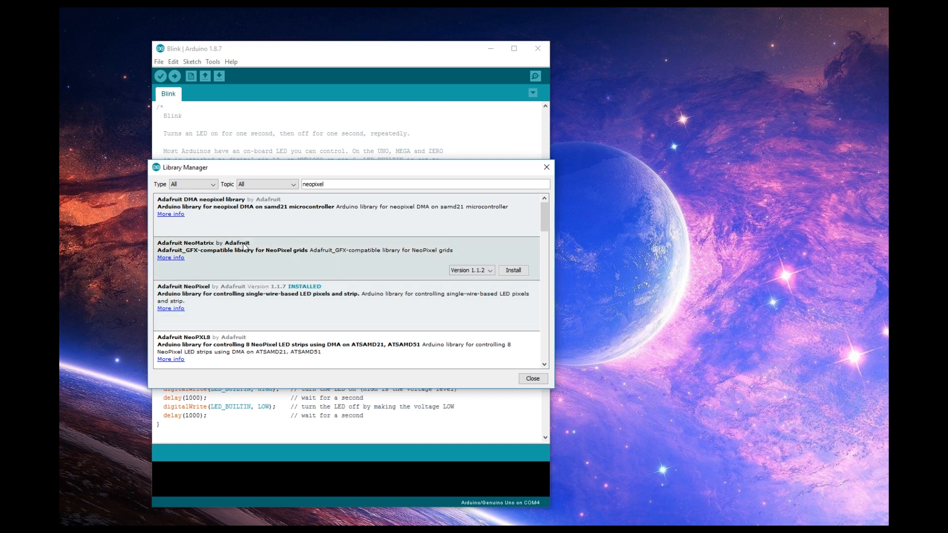
{"action": "mouse_move", "coordinate": [310, 278]}
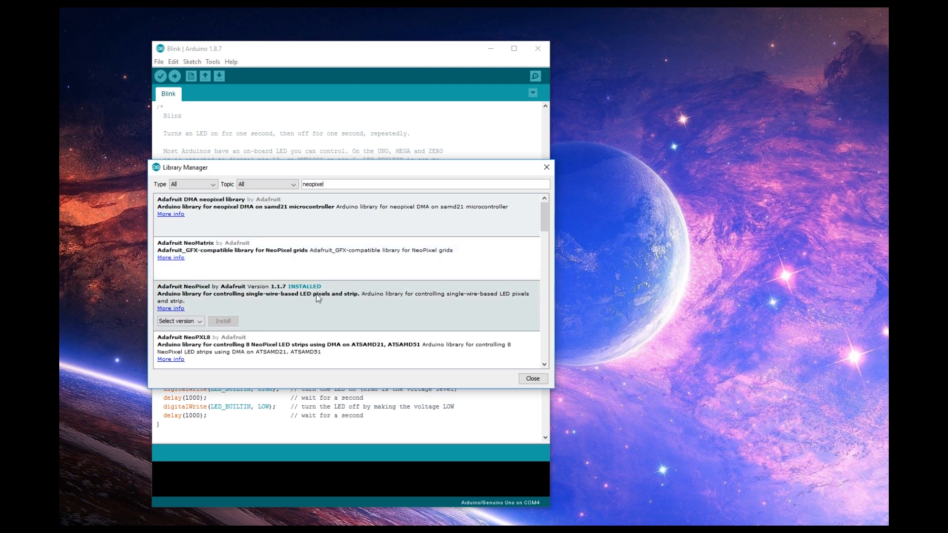
{"action": "mouse_move", "coordinate": [518, 324]}
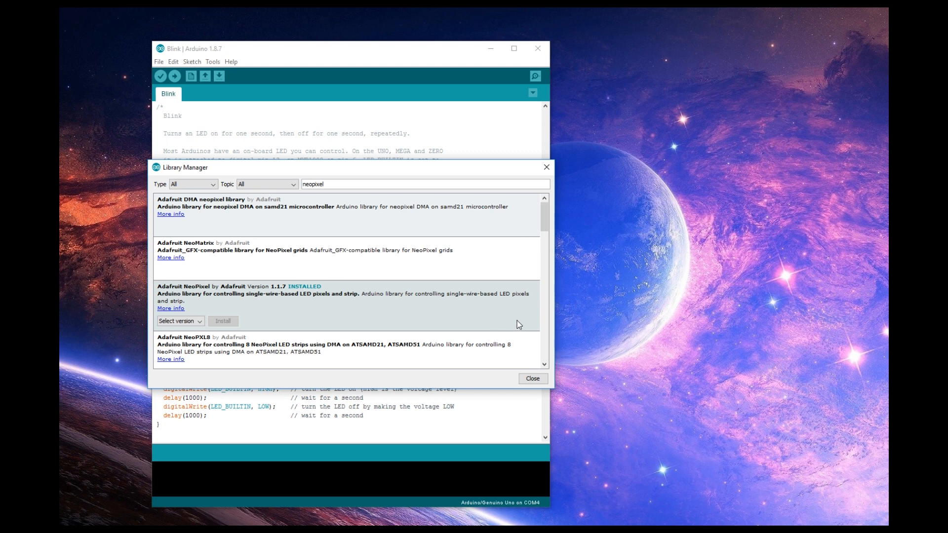
Close the Library Manager and browse File > Examples down to Adafruit NeoPixel.
{"action": "left_click", "coordinate": [533, 380]}
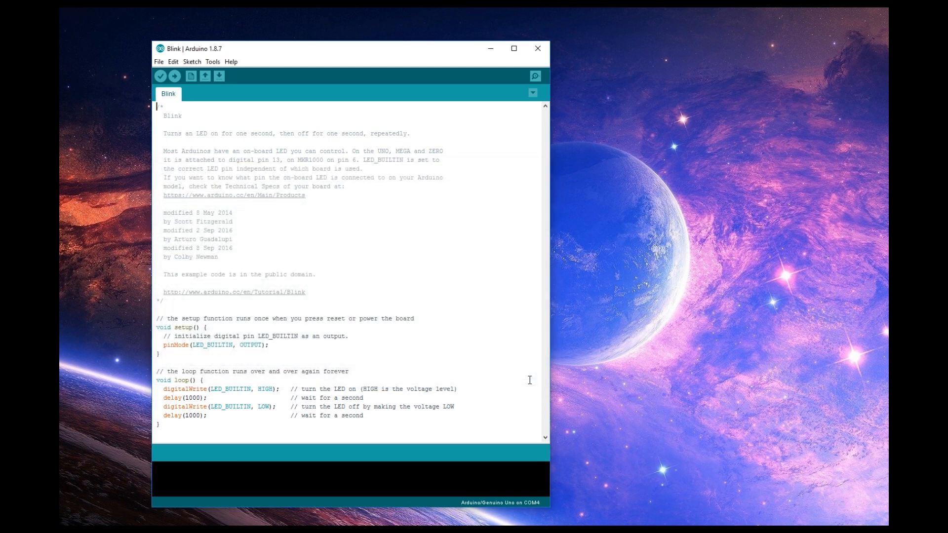
{"action": "left_click", "coordinate": [172, 61]}
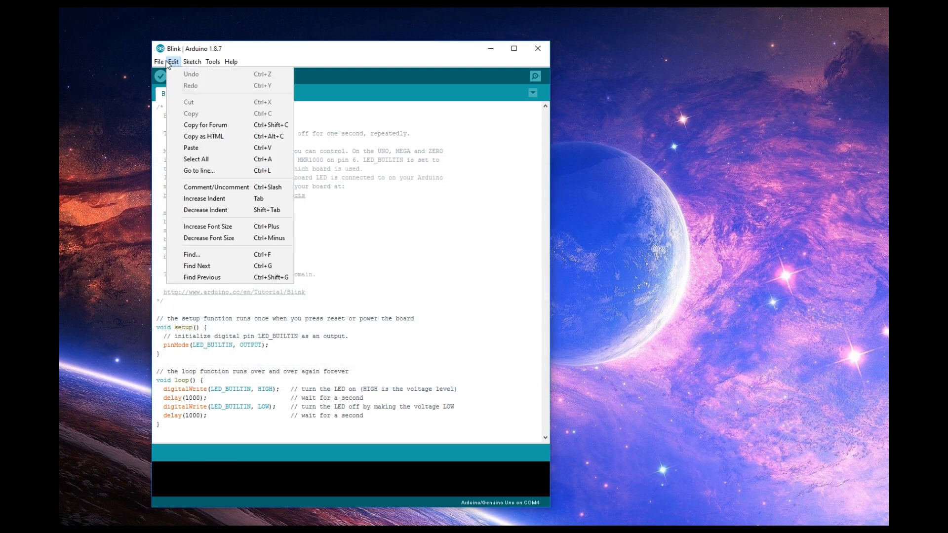
{"action": "left_click", "coordinate": [159, 61]}
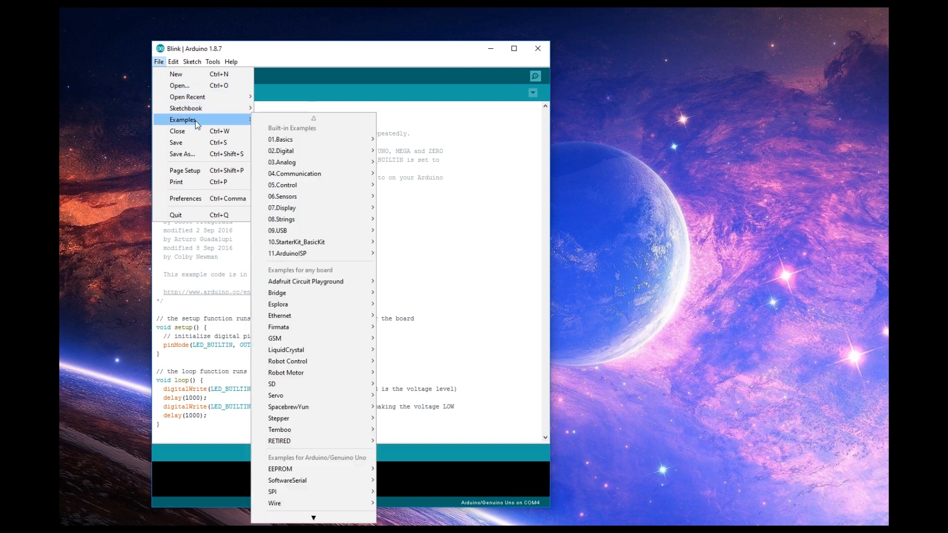
{"action": "mouse_move", "coordinate": [308, 152]}
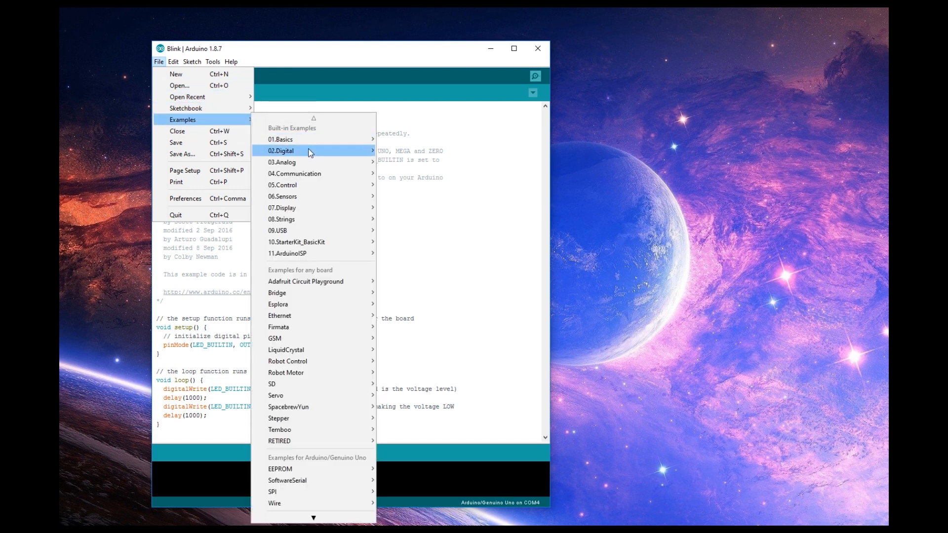
{"action": "left_click", "coordinate": [314, 518]}
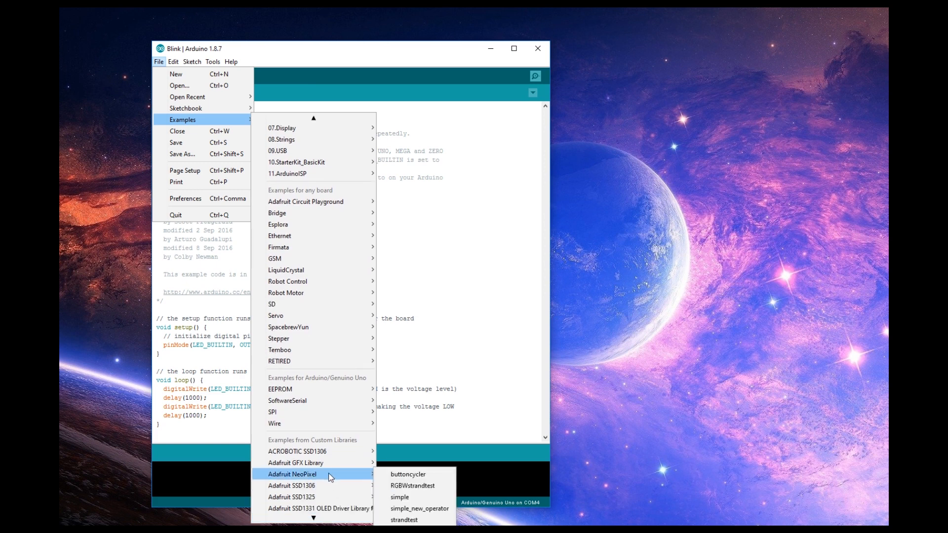
{"action": "mouse_move", "coordinate": [344, 477]}
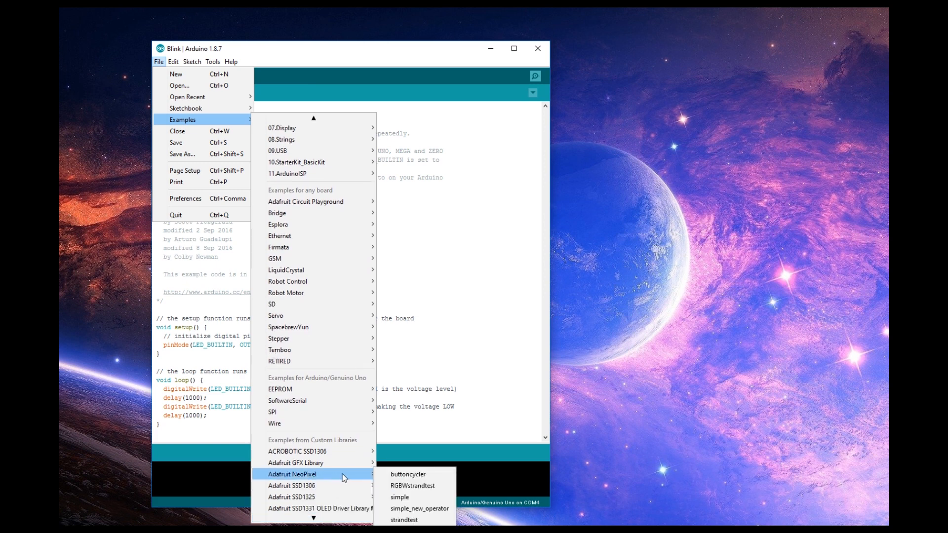
{"action": "mouse_move", "coordinate": [433, 478]}
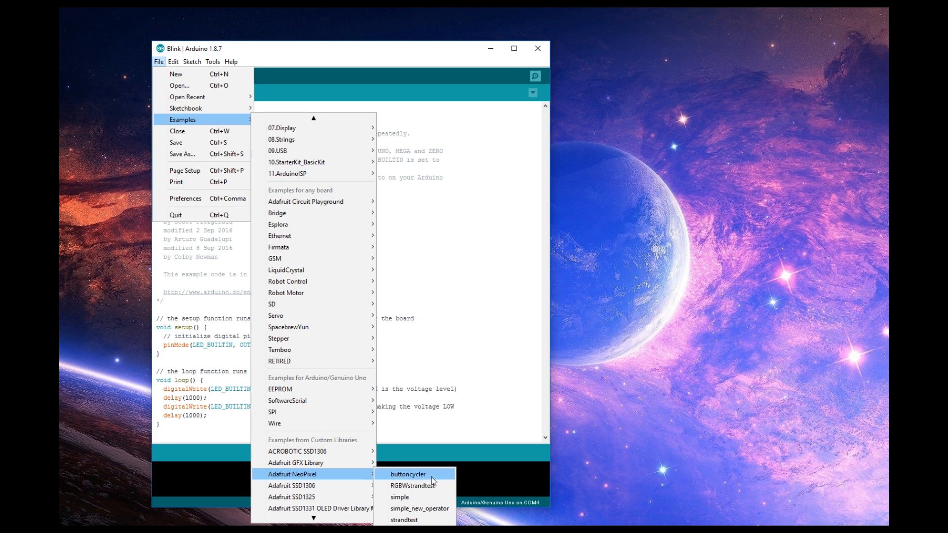
{"action": "mouse_move", "coordinate": [425, 500]}
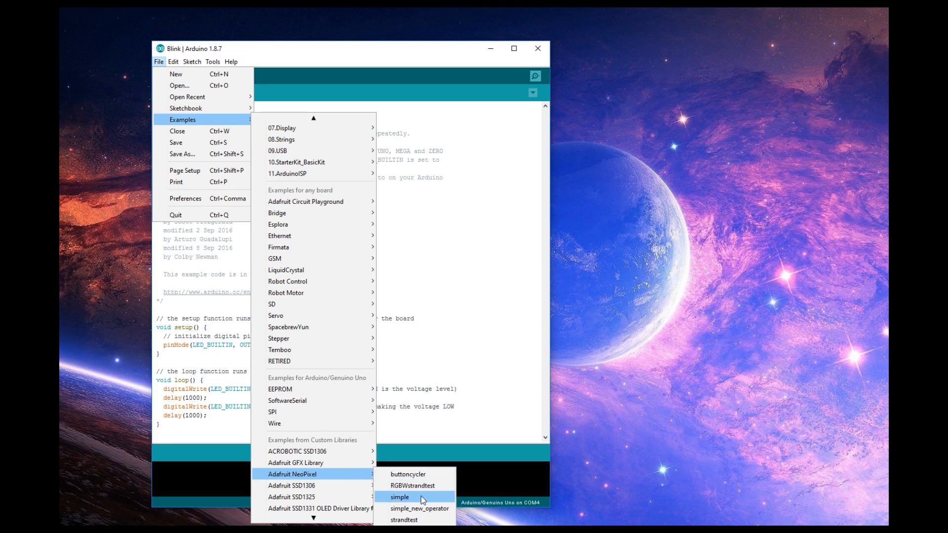
Load the NeoPixel 'simple' example and select its NUMPIXELS value 16.
{"action": "left_click", "coordinate": [400, 497]}
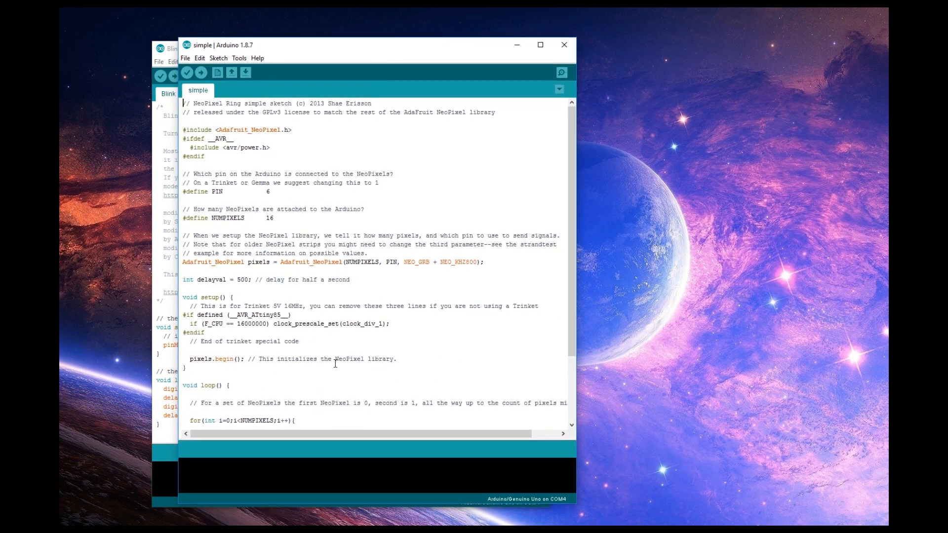
{"action": "mouse_move", "coordinate": [429, 282]}
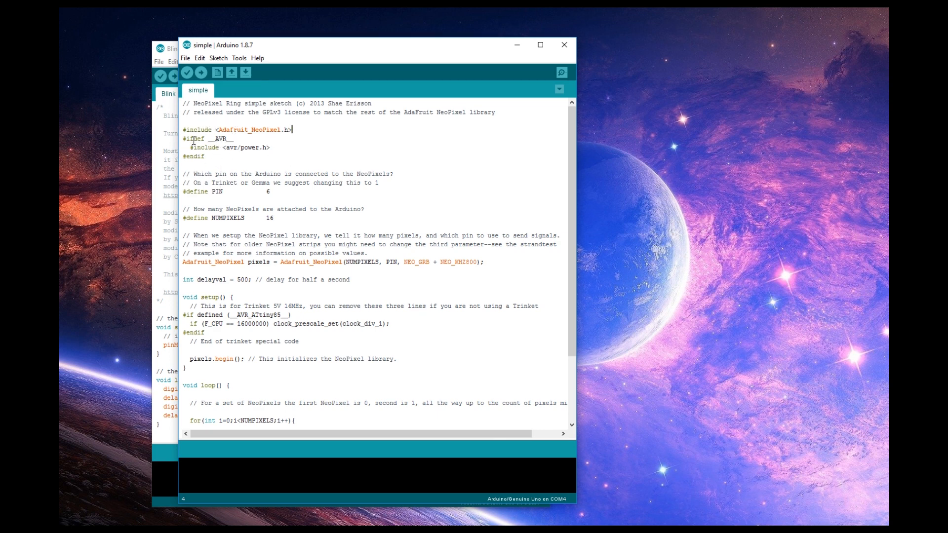
{"action": "double_click", "coordinate": [213, 138]}
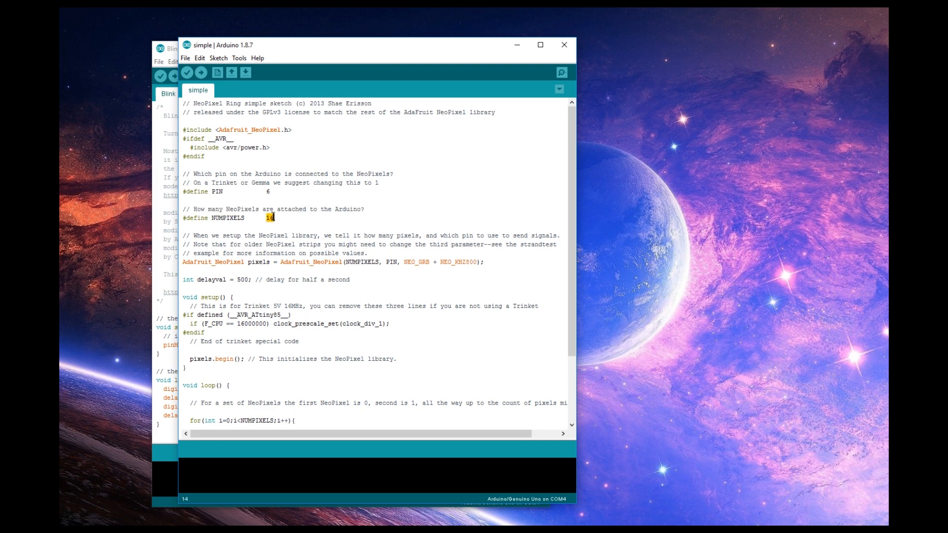
Replace NUMPIXELS 16 with 12 and review the pixel setup comment below.
{"action": "type", "text": "12"}
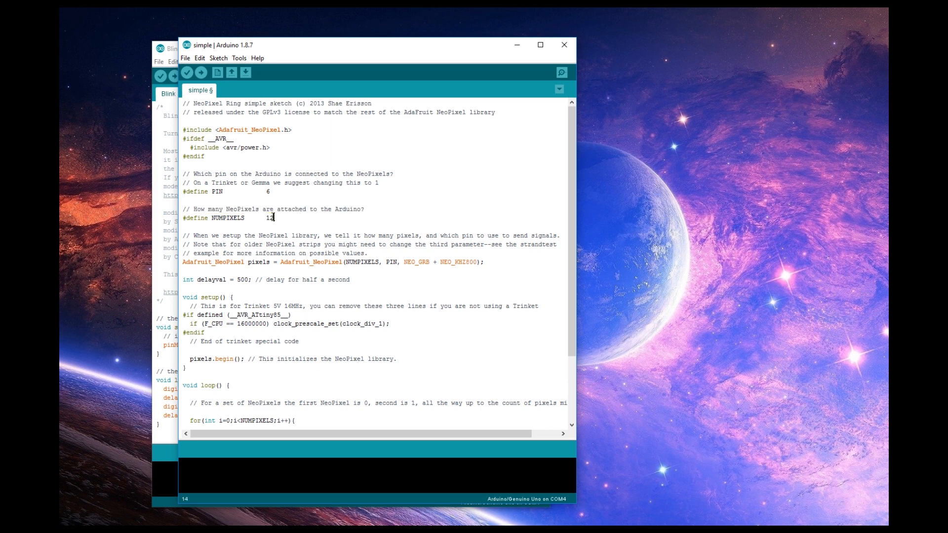
{"action": "mouse_move", "coordinate": [297, 235]}
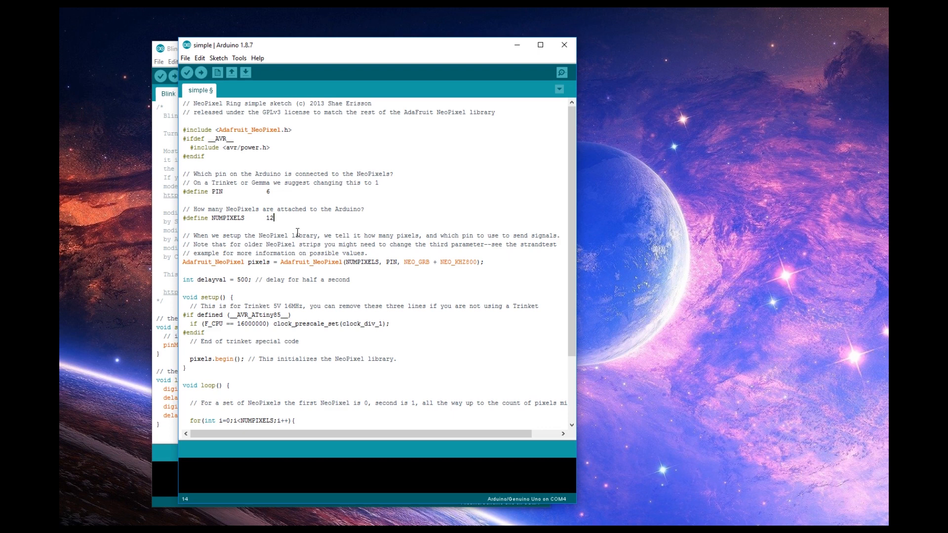
{"action": "scroll", "scroll_direction": "down", "scroll_amount": 3}
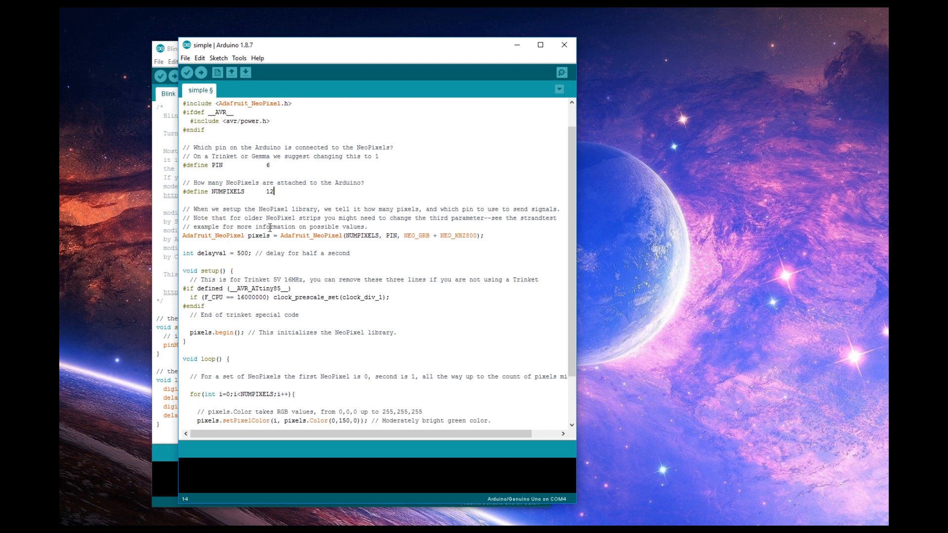
{"action": "left_click_drag", "start_coordinate": [194, 208], "coordinate": [487, 208]}
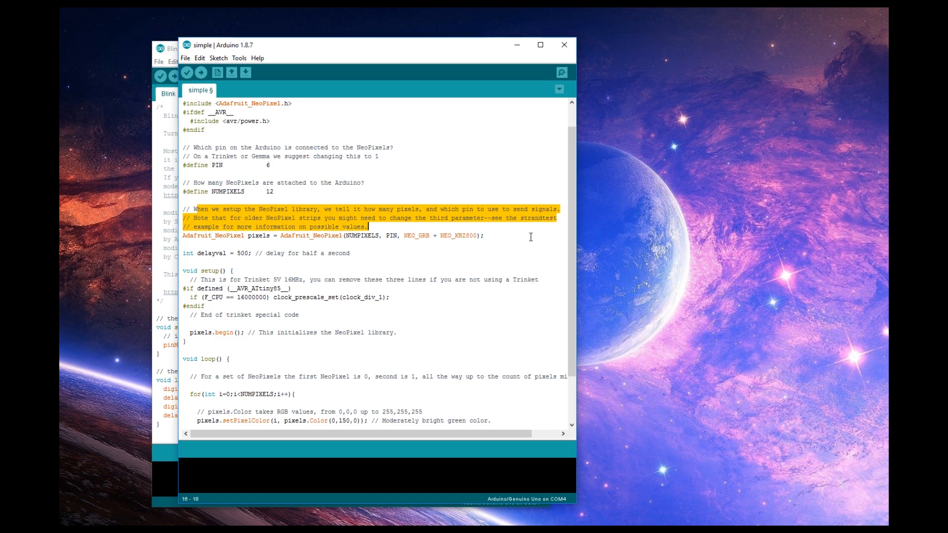
{"action": "left_click", "coordinate": [214, 235]}
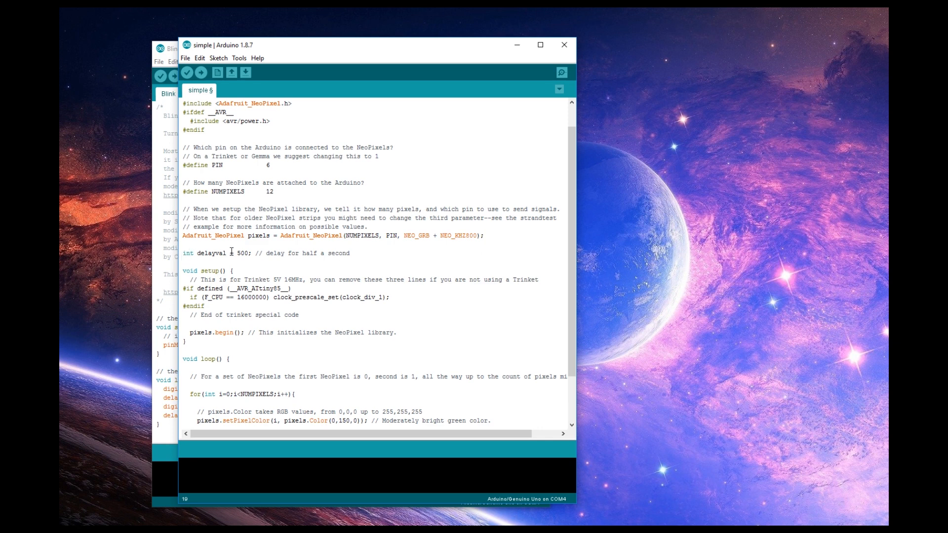
{"action": "double_click", "coordinate": [245, 253]}
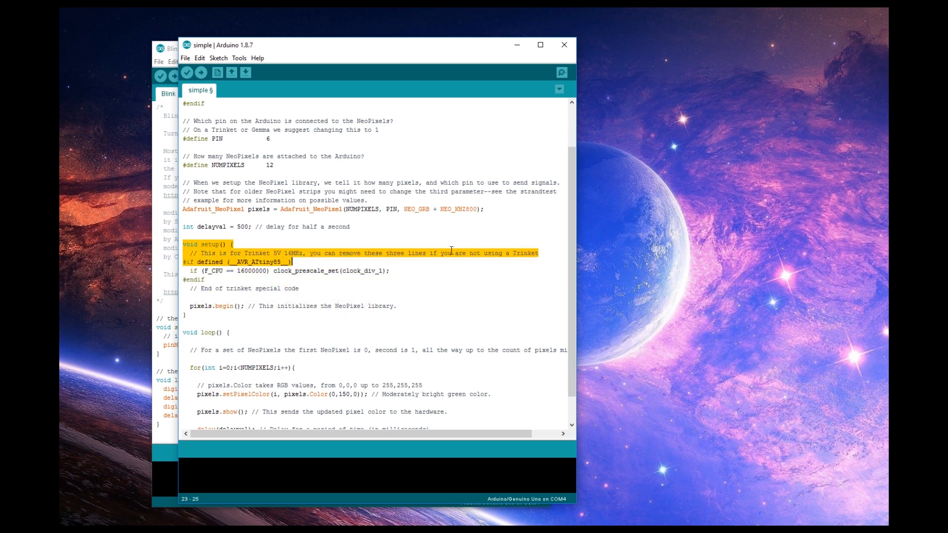
{"action": "left_click", "coordinate": [233, 244]}
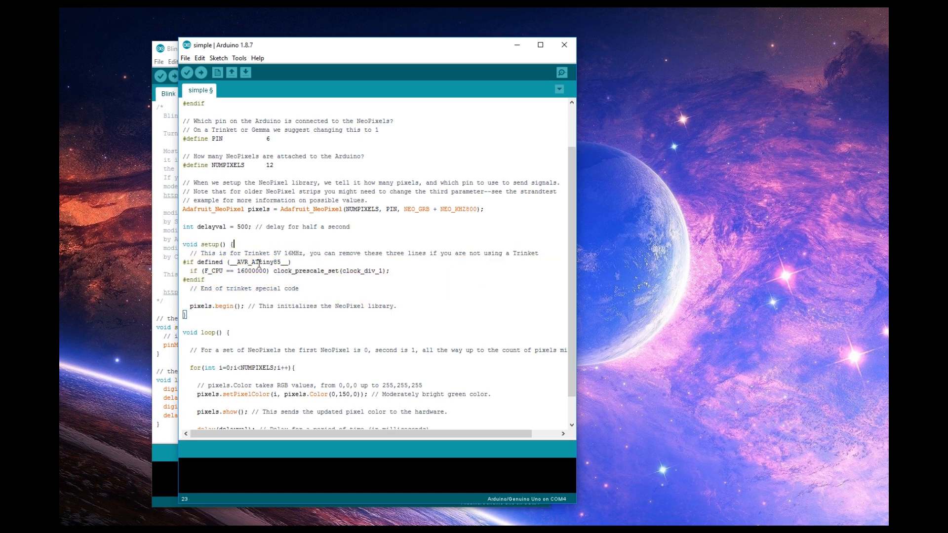
{"action": "left_click_drag", "start_coordinate": [200, 253], "coordinate": [305, 253]}
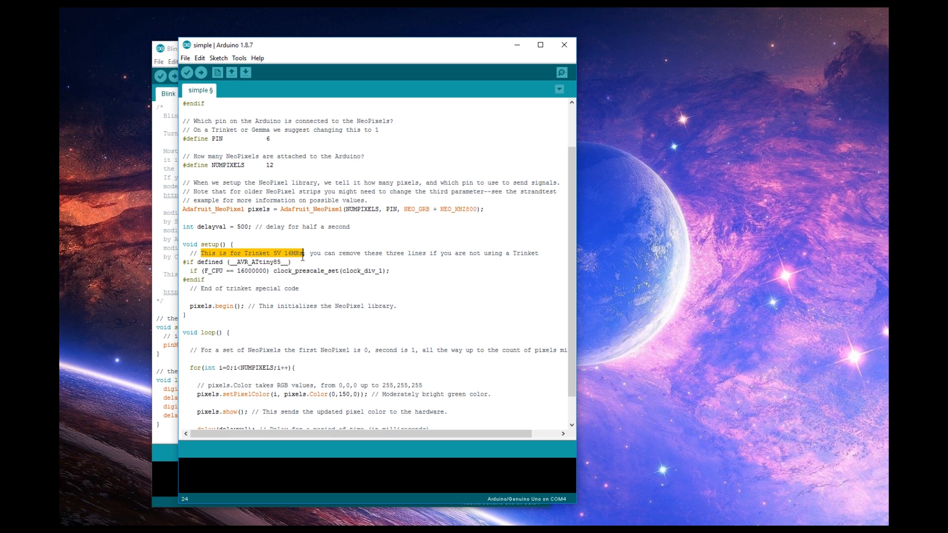
{"action": "left_click_drag", "start_coordinate": [306, 253], "coordinate": [364, 253]}
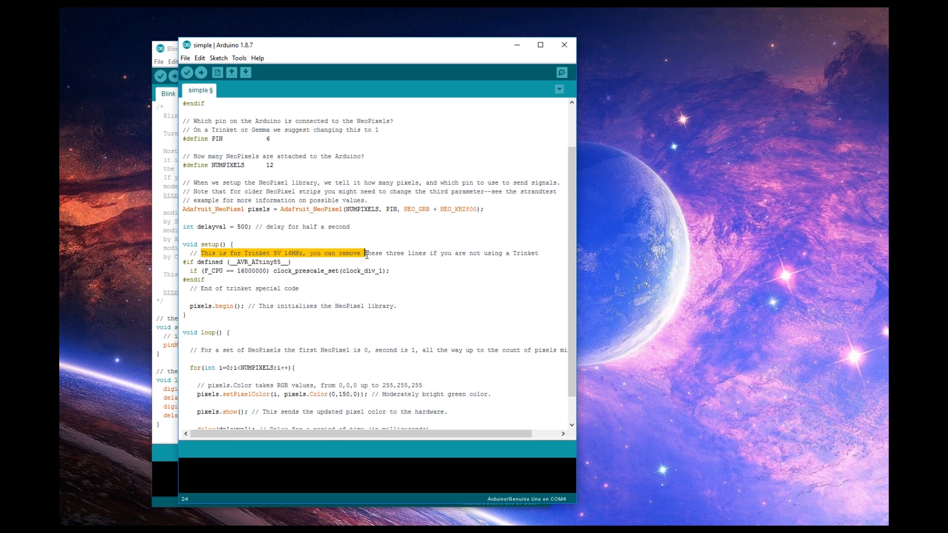
{"action": "left_click_drag", "start_coordinate": [366, 253], "coordinate": [539, 253]}
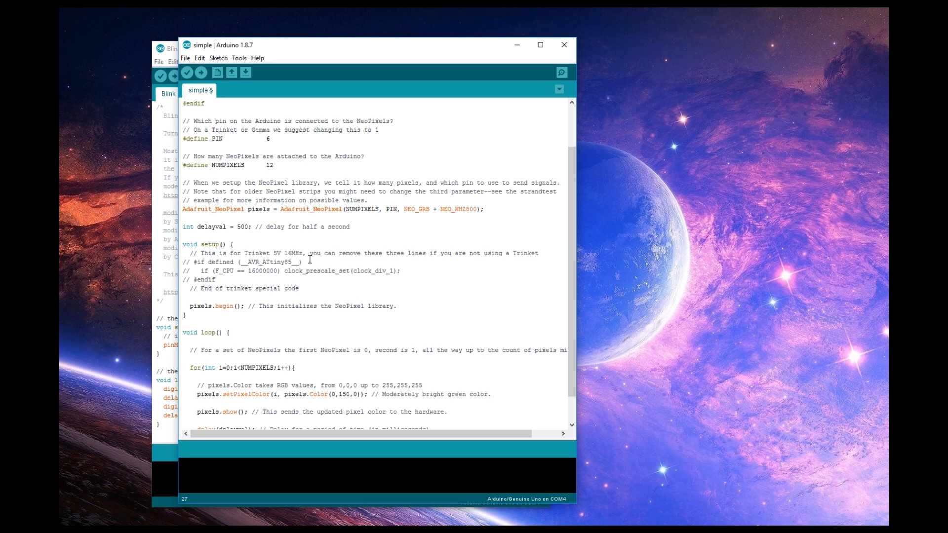
{"action": "left_click_drag", "start_coordinate": [190, 253], "coordinate": [291, 288]}
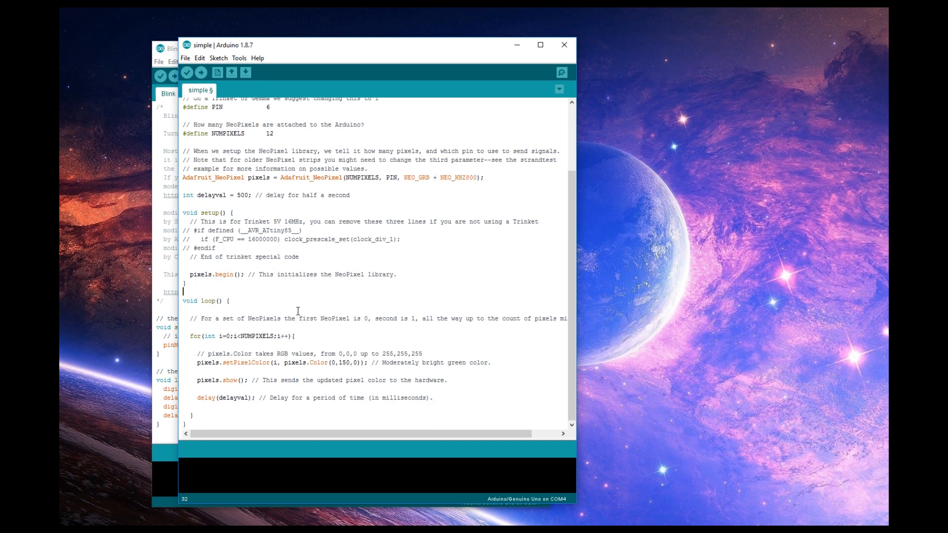
{"action": "double_click", "coordinate": [190, 301]}
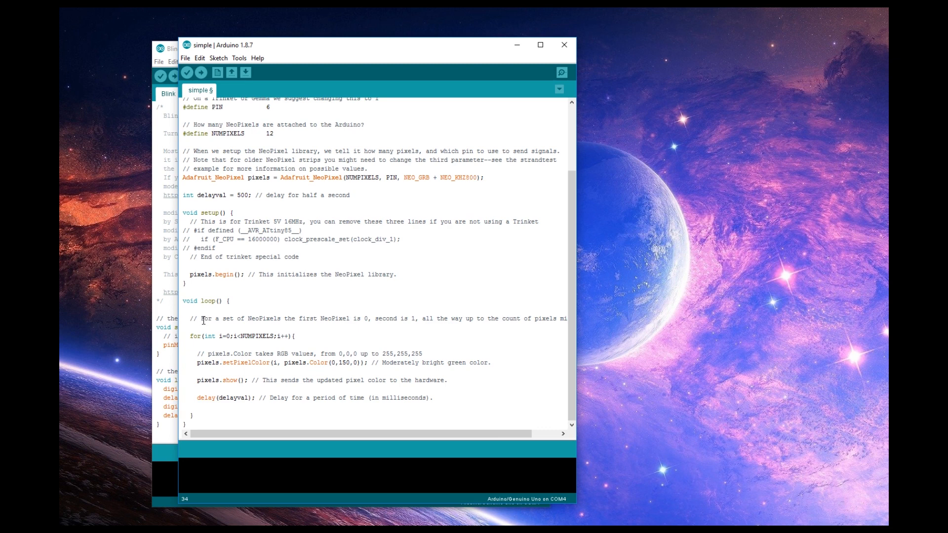
{"action": "left_click_drag", "start_coordinate": [201, 319], "coordinate": [373, 319]}
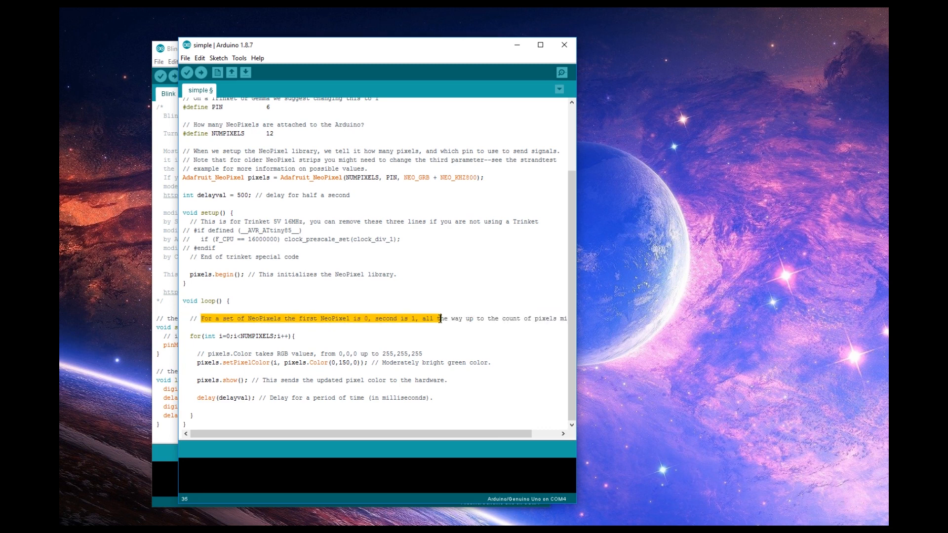
{"action": "scroll", "scroll_direction": "right", "scroll_amount": 3}
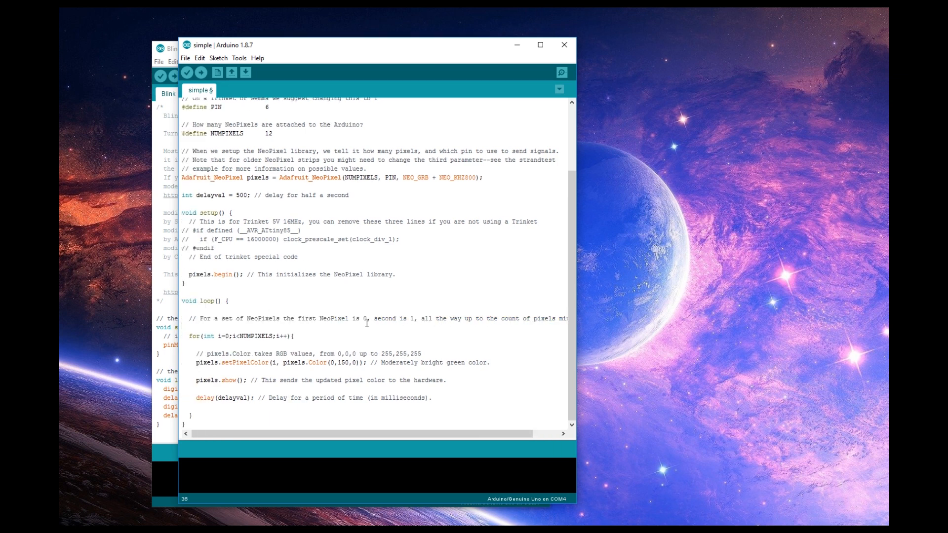
{"action": "double_click", "coordinate": [365, 318]}
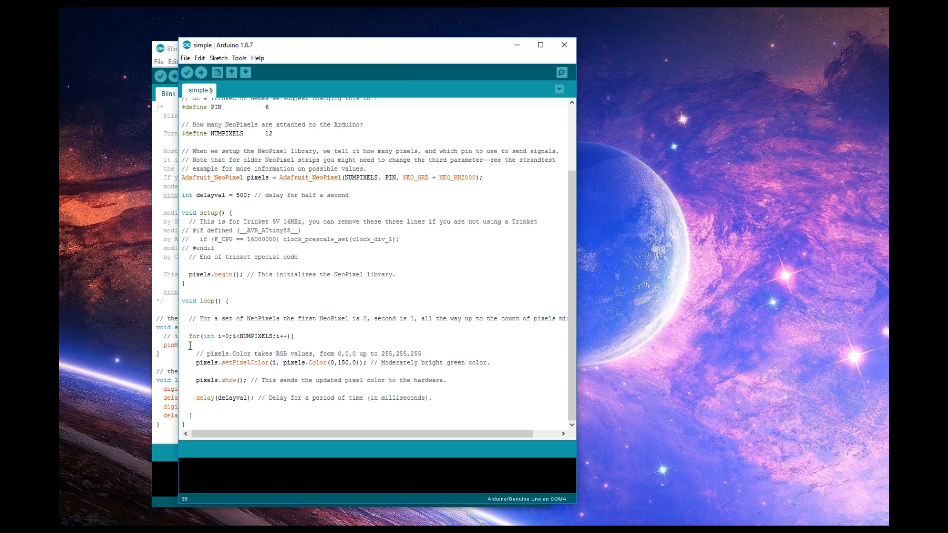
{"action": "mouse_move", "coordinate": [225, 397]}
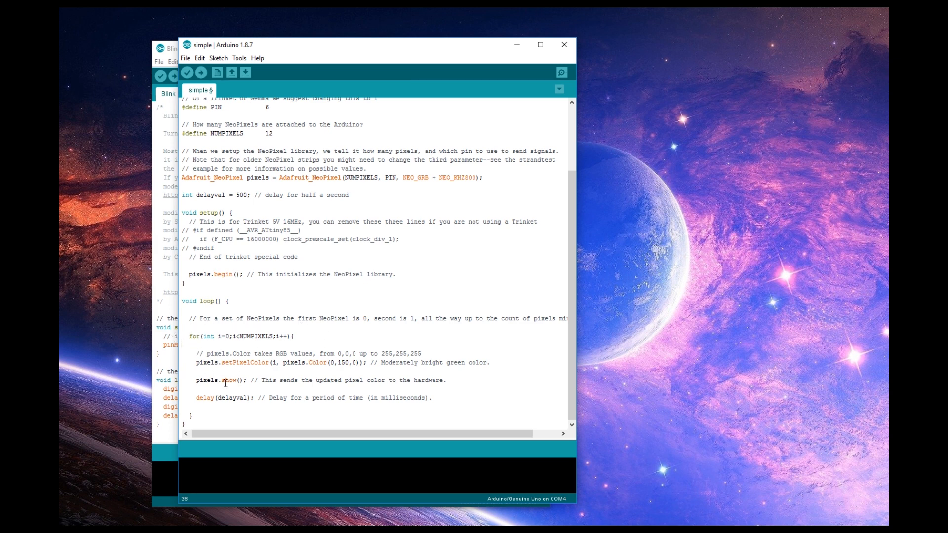
{"action": "left_click_drag", "start_coordinate": [208, 354], "coordinate": [351, 353]}
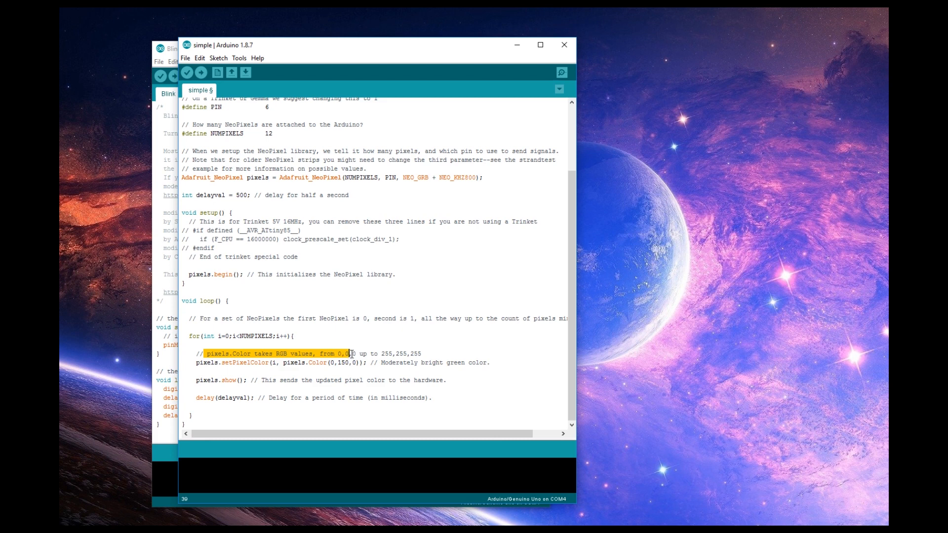
{"action": "left_click_drag", "start_coordinate": [348, 354], "coordinate": [424, 353]}
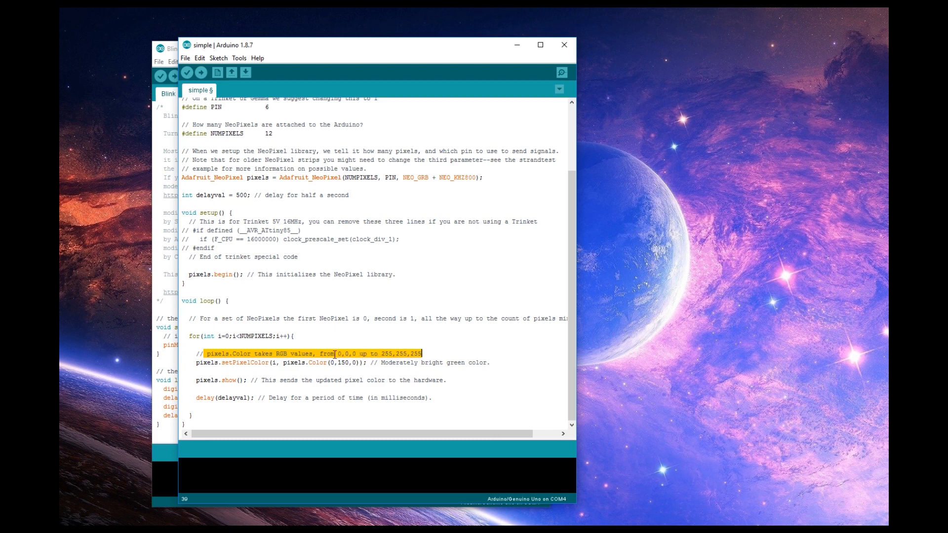
{"action": "mouse_move", "coordinate": [402, 349]}
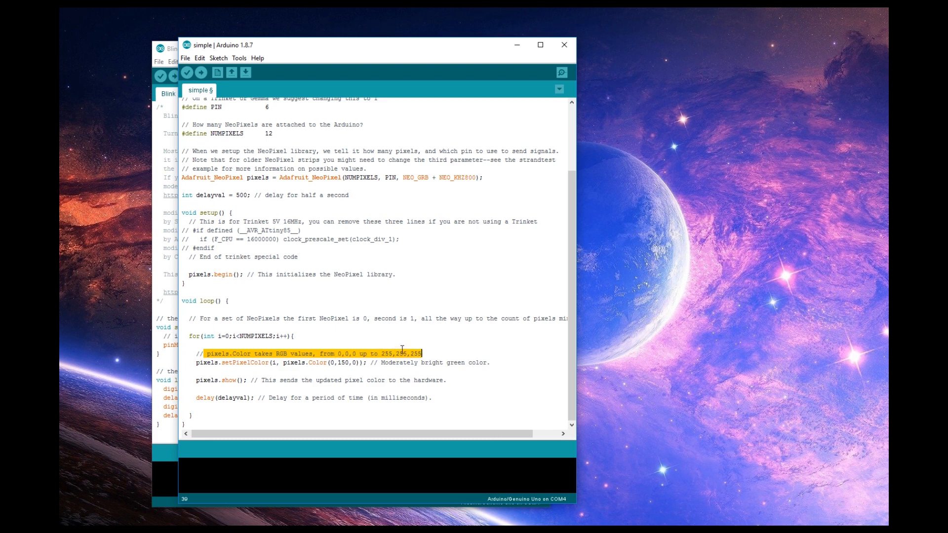
{"action": "left_click", "coordinate": [185, 363]}
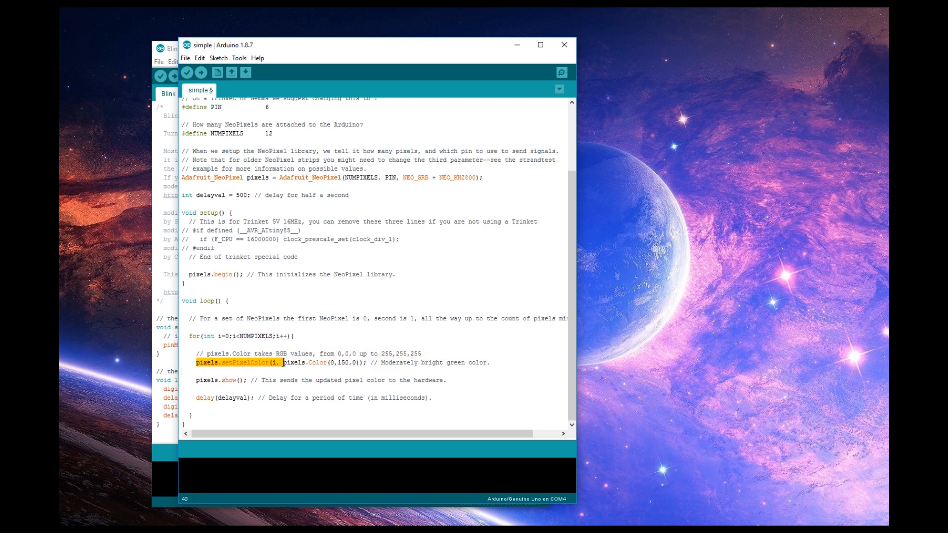
{"action": "left_click_drag", "start_coordinate": [280, 363], "coordinate": [325, 363]}
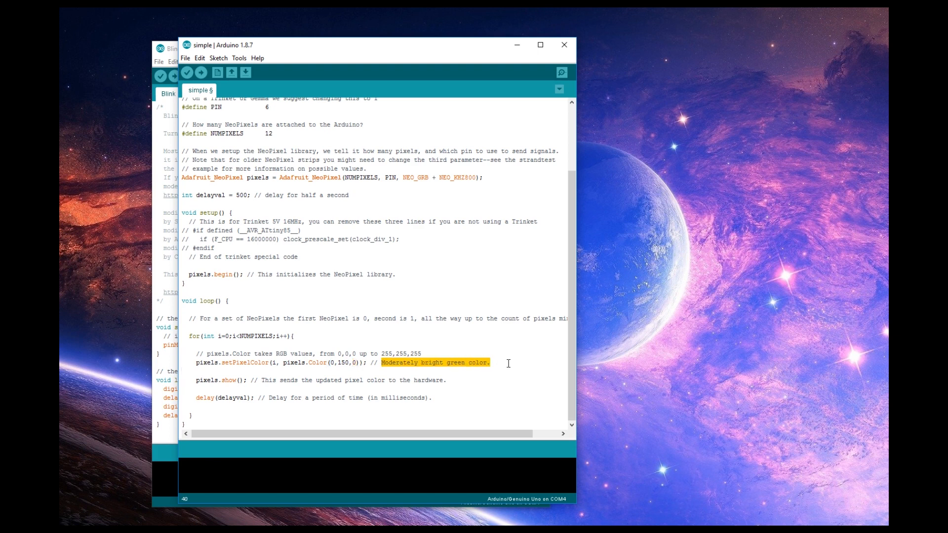
{"action": "left_click", "coordinate": [330, 364]}
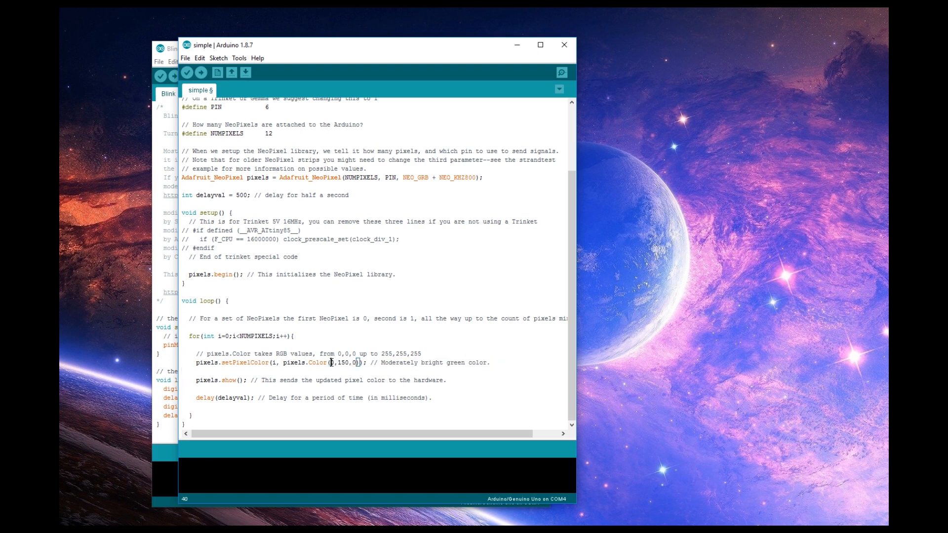
{"action": "double_click", "coordinate": [342, 363]}
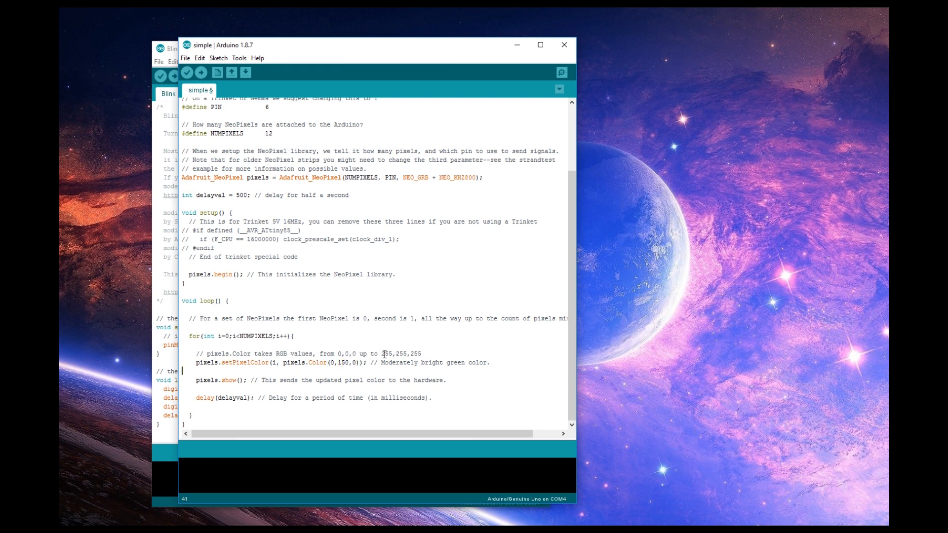
{"action": "mouse_move", "coordinate": [342, 358]}
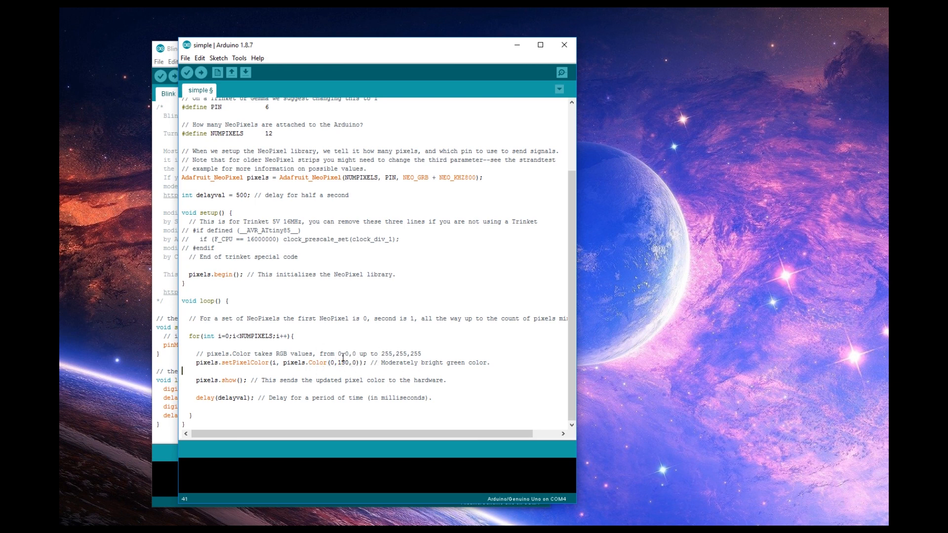
{"action": "mouse_move", "coordinate": [467, 376]}
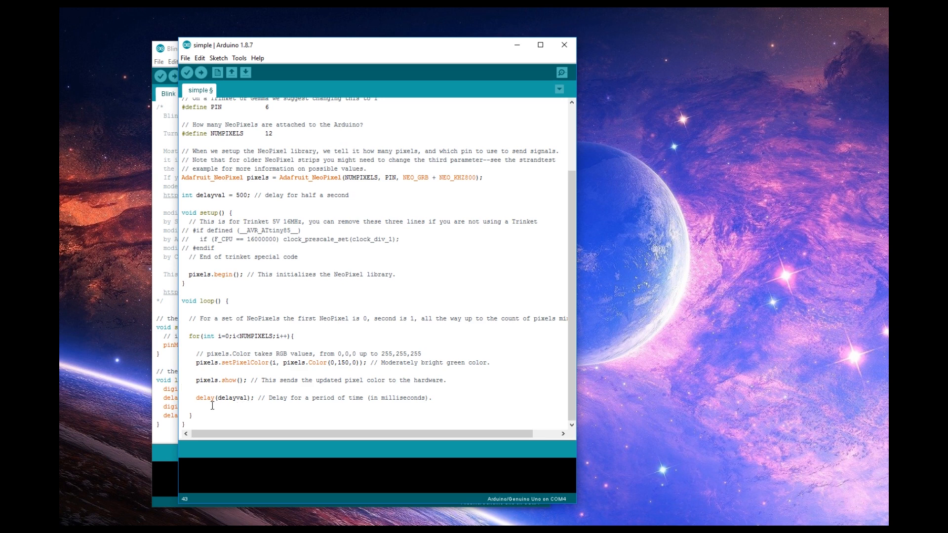
{"action": "mouse_move", "coordinate": [231, 300]}
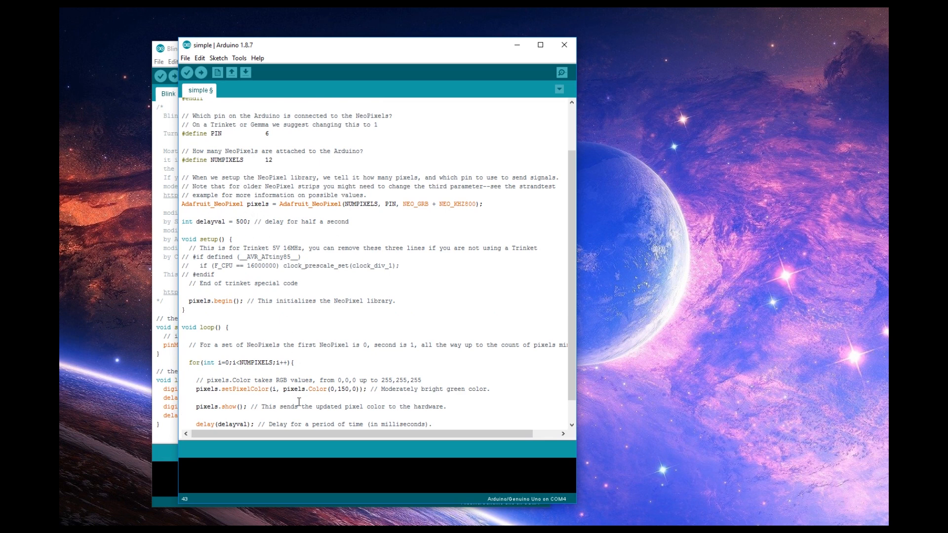
{"action": "scroll", "scroll_direction": "down", "scroll_amount": 3}
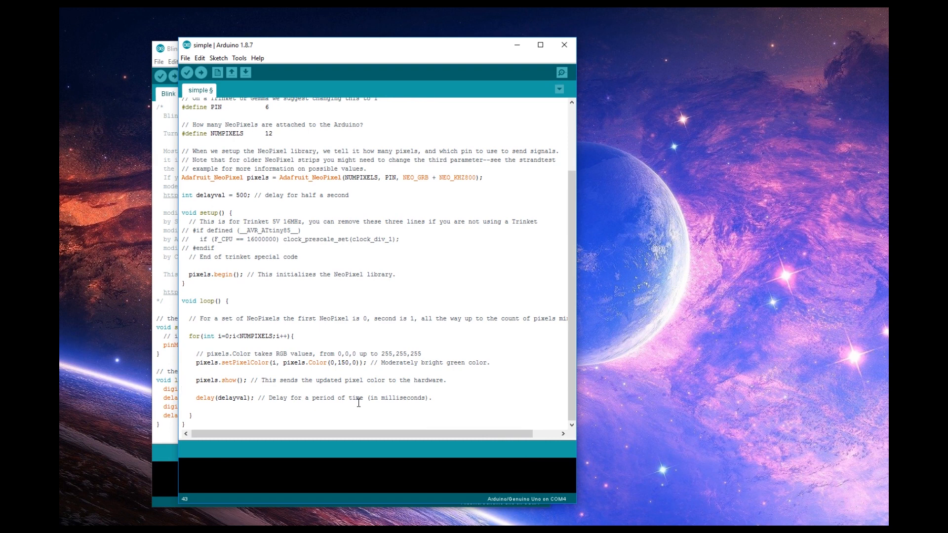
{"action": "mouse_move", "coordinate": [200, 73]}
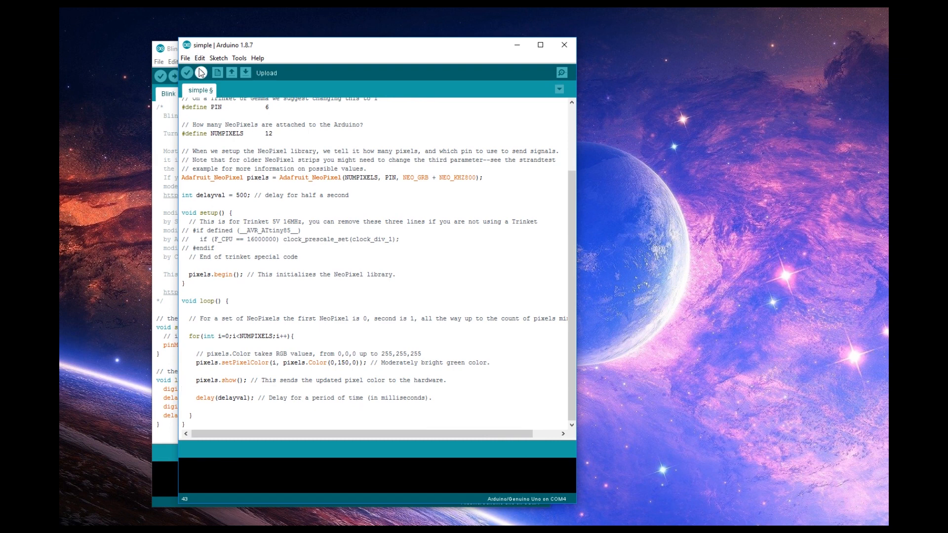
Upload the simple sketch to the board, compiling to 2356 bytes.
{"action": "left_click", "coordinate": [199, 73]}
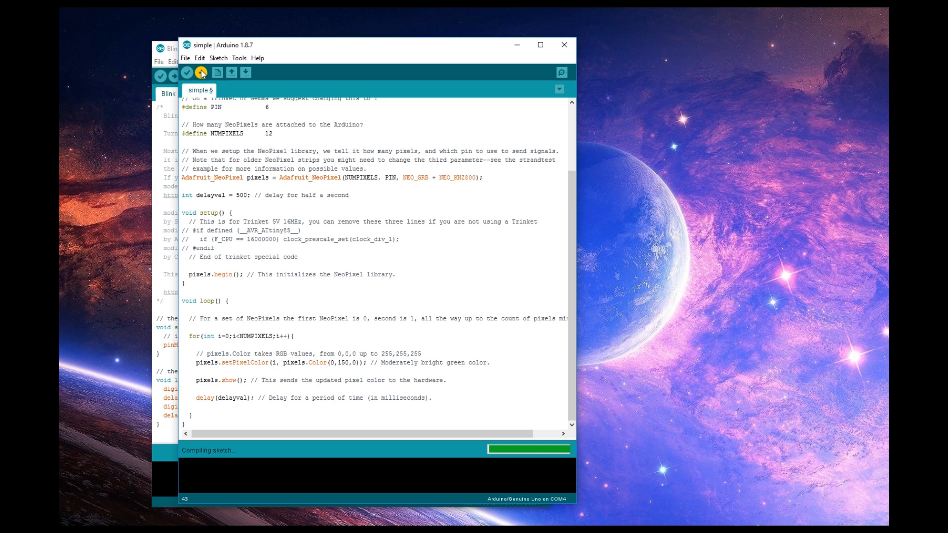
{"action": "left_click", "coordinate": [202, 73]}
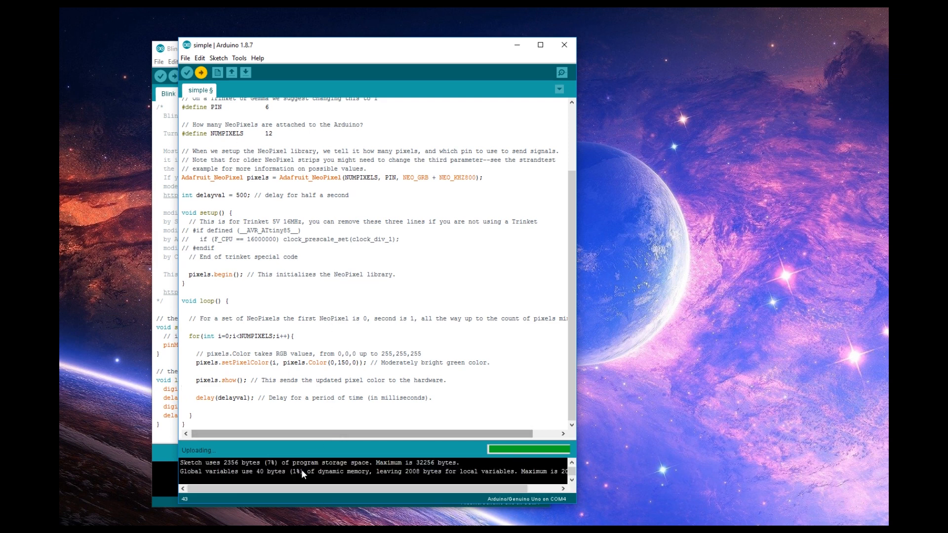
{"action": "mouse_move", "coordinate": [312, 468]}
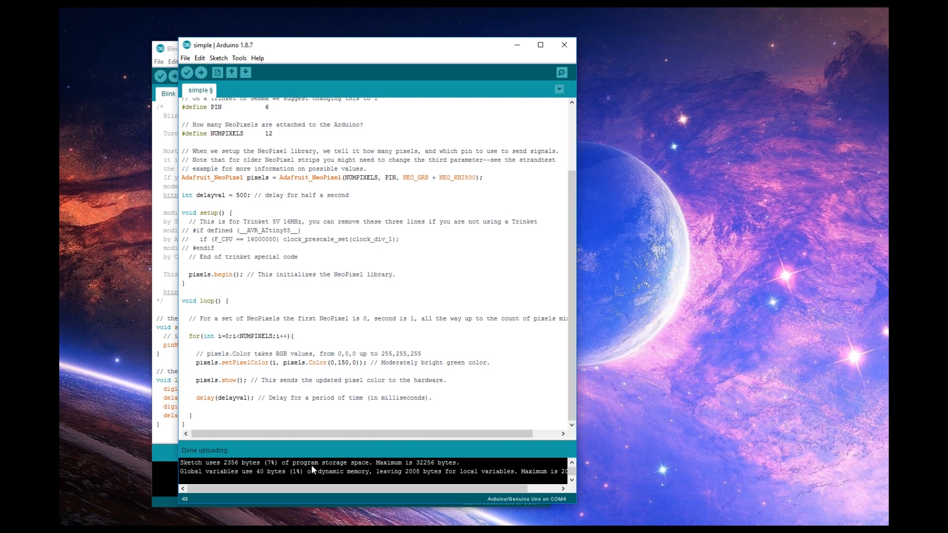
{"action": "mouse_move", "coordinate": [443, 455]}
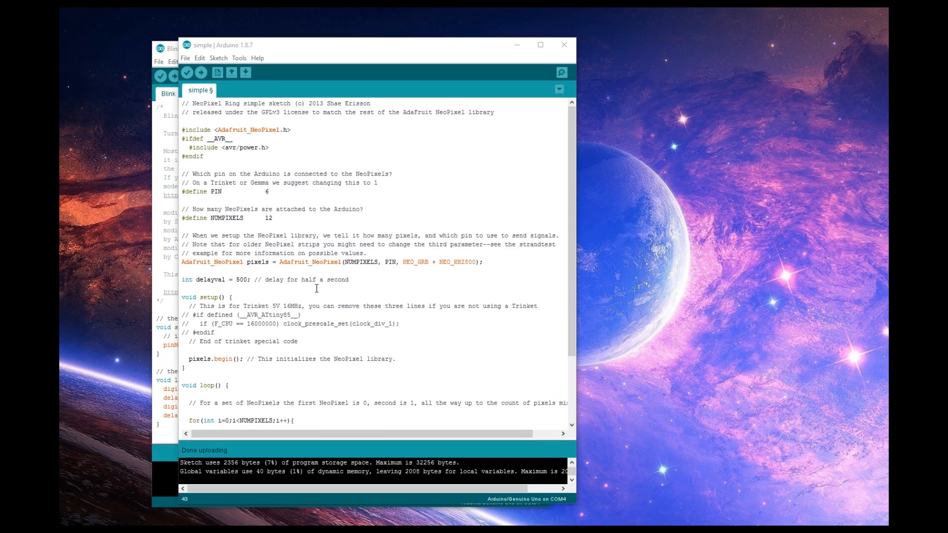
{"action": "mouse_move", "coordinate": [353, 223]}
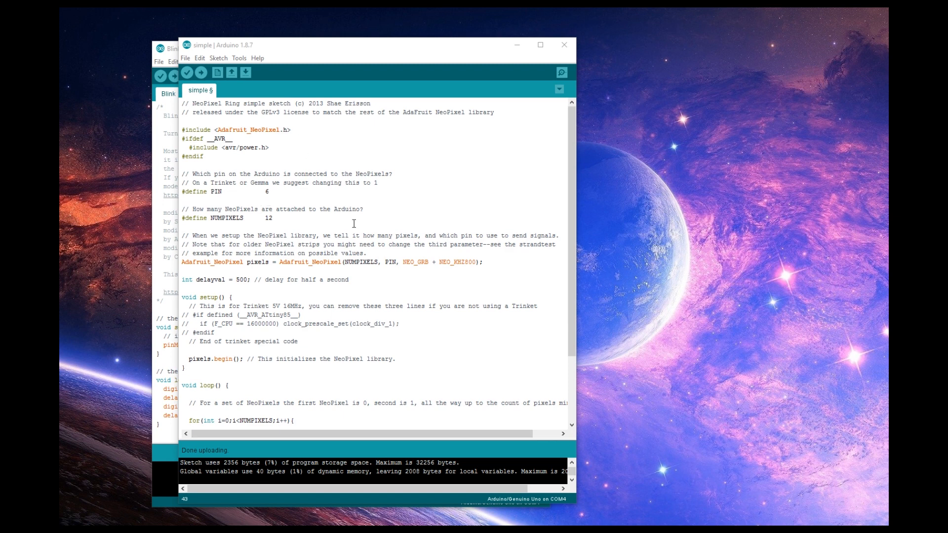
Change delayval from 500 to 250 and its comment to 'quarter of a second'.
{"action": "double_click", "coordinate": [267, 217]}
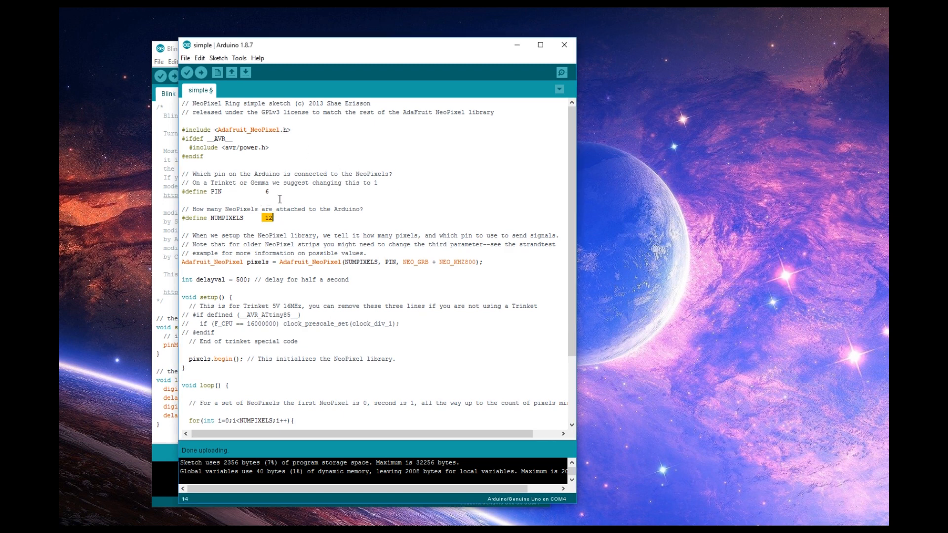
{"action": "scroll", "scroll_direction": "down", "scroll_amount": 3}
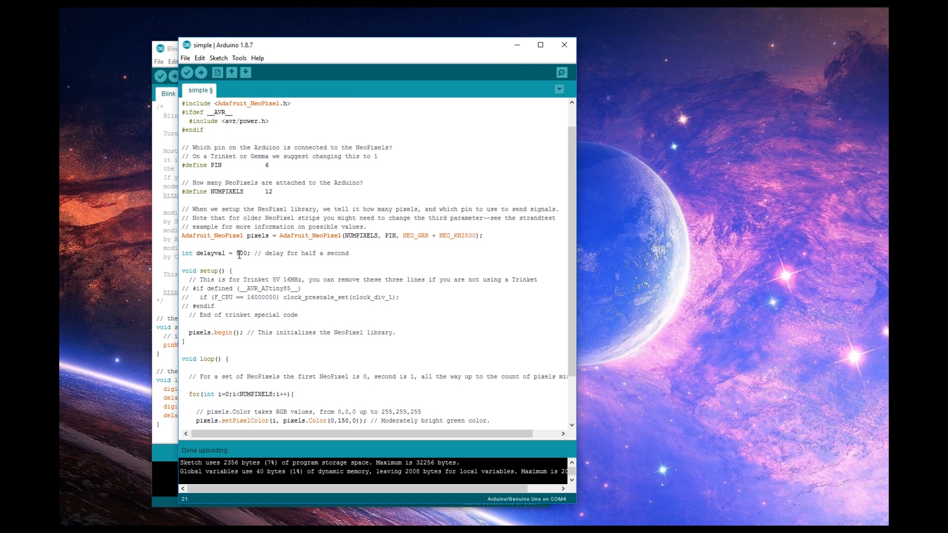
{"action": "double_click", "coordinate": [238, 252]}
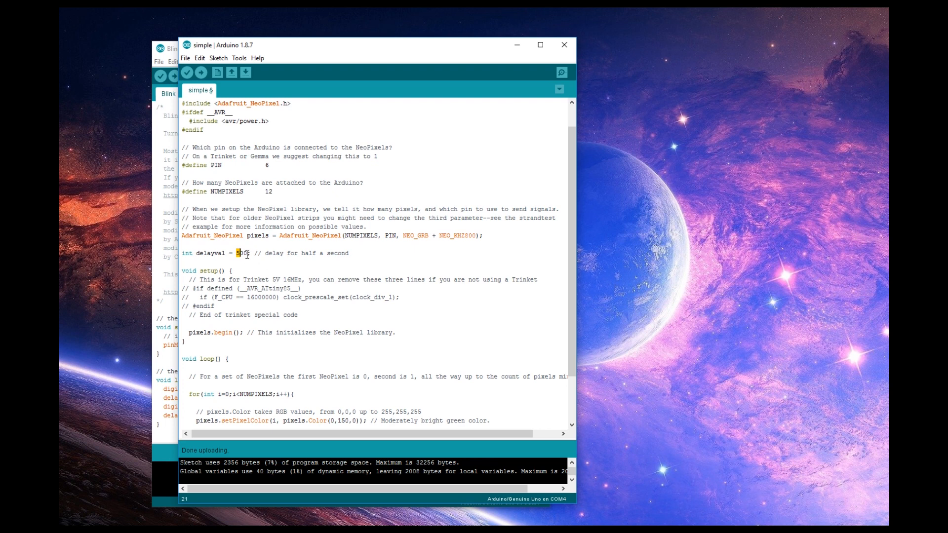
{"action": "type", "text": "250"}
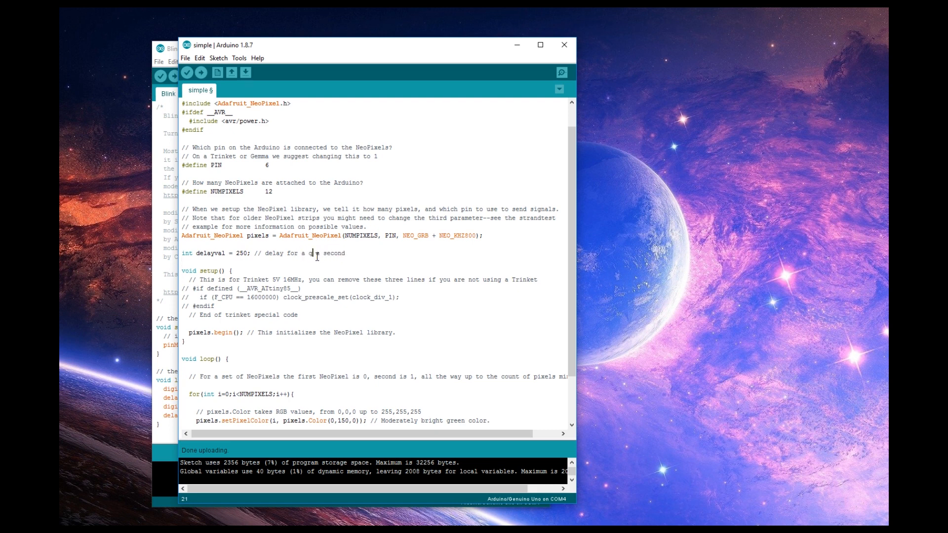
{"action": "type", "text": "quarter of a"}
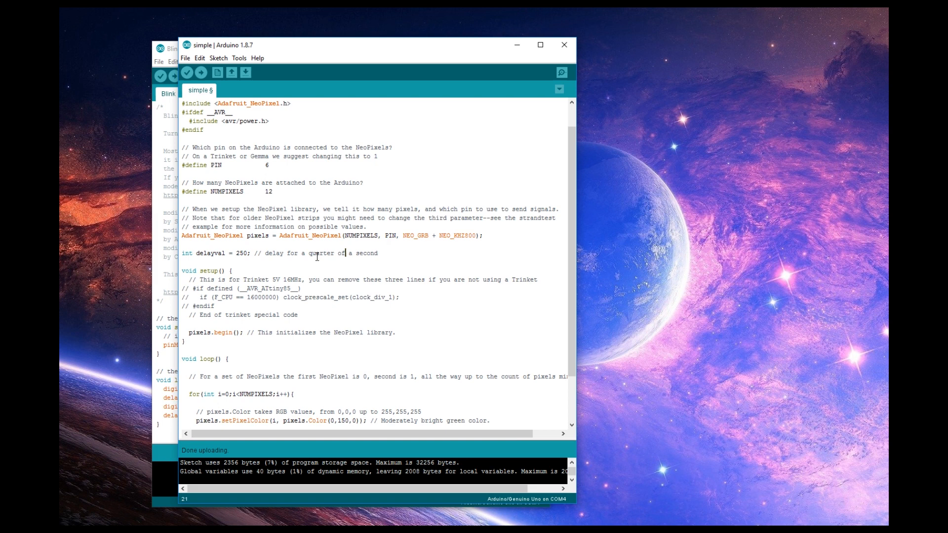
{"action": "scroll", "scroll_direction": "down", "scroll_amount": 3}
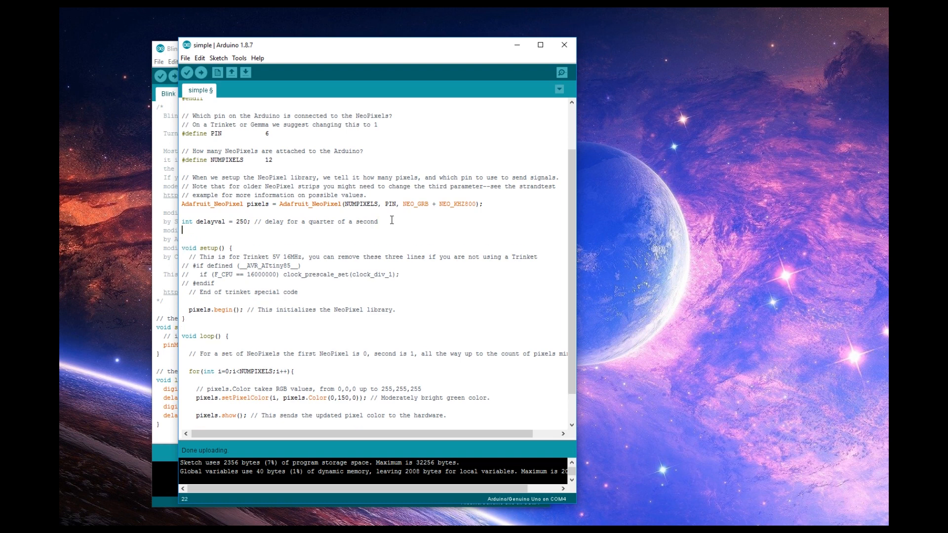
Write int red = 0; int green = 0; int blue = 0; below delayval.
{"action": "type", "text": "i"}
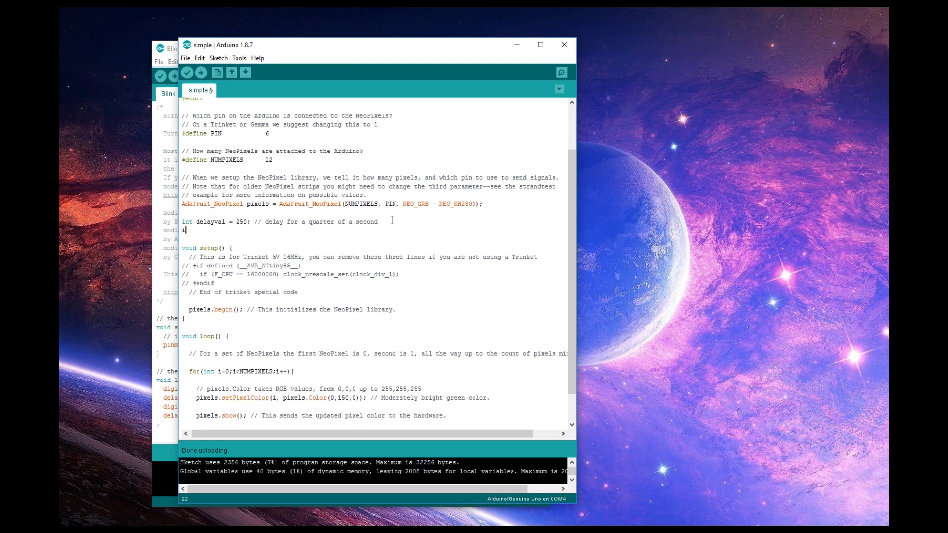
{"action": "type", "text": "nt"}
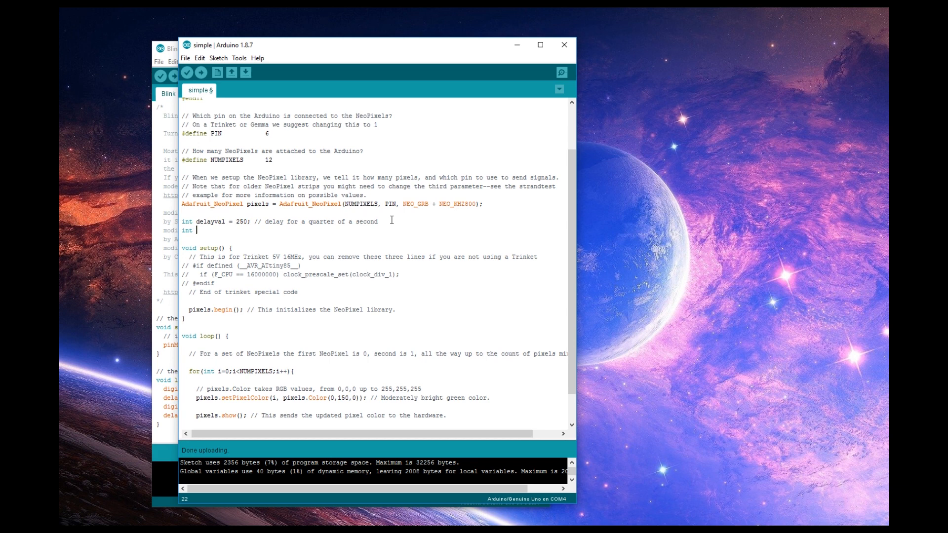
{"action": "type", "text": "red"}
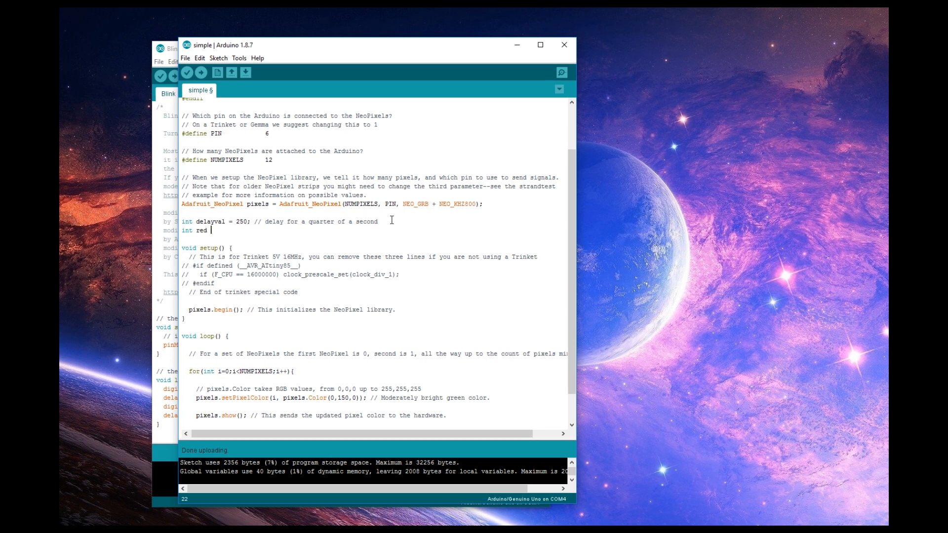
{"action": "type", "text": "= 0"}
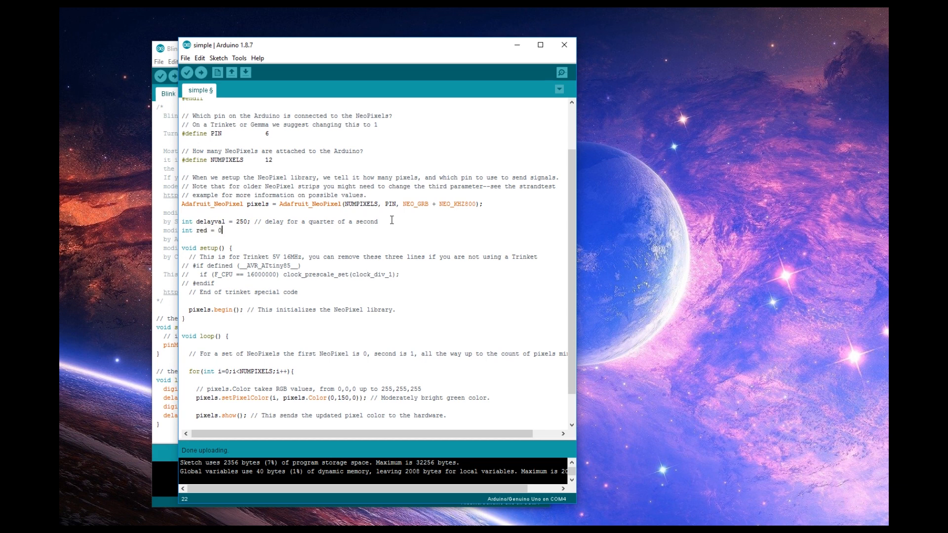
{"action": "type", "text": "int"}
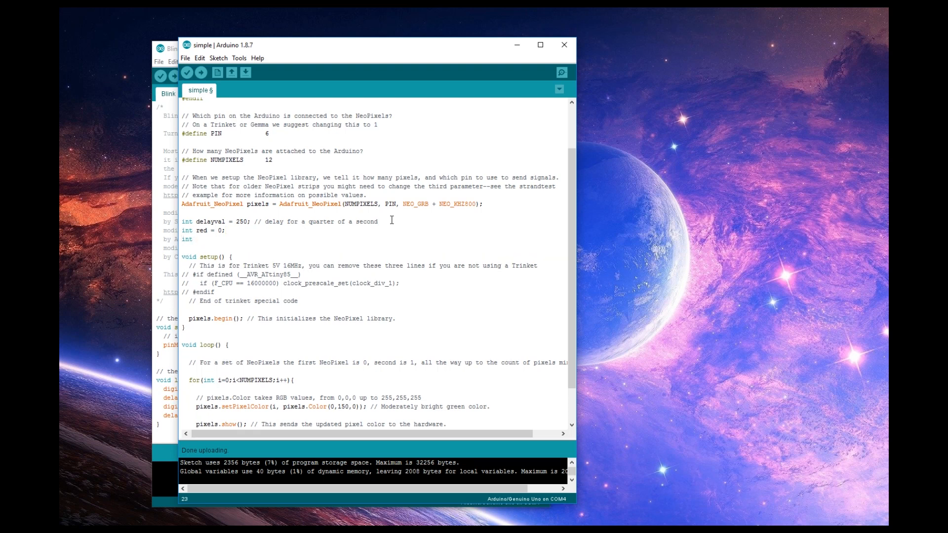
{"action": "type", "text": "green"}
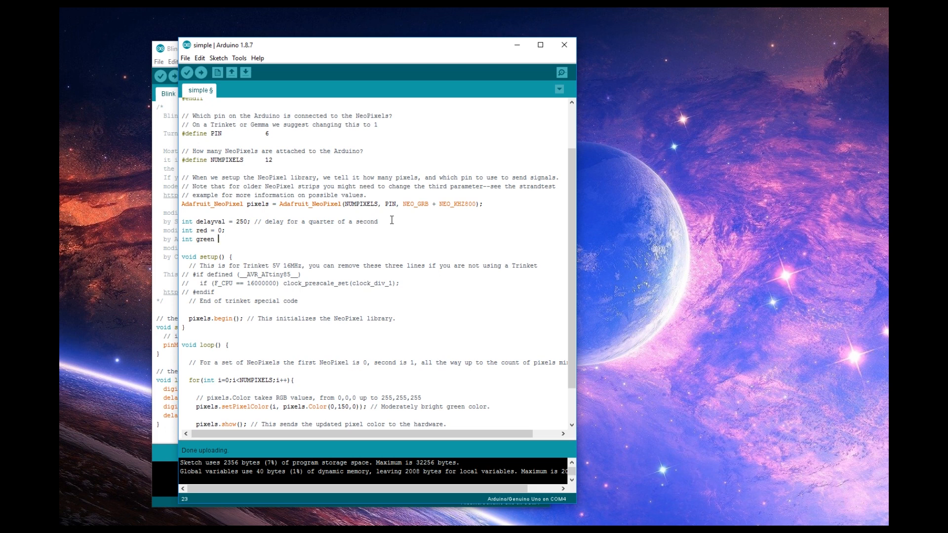
{"action": "type", "text": "= 0;"}
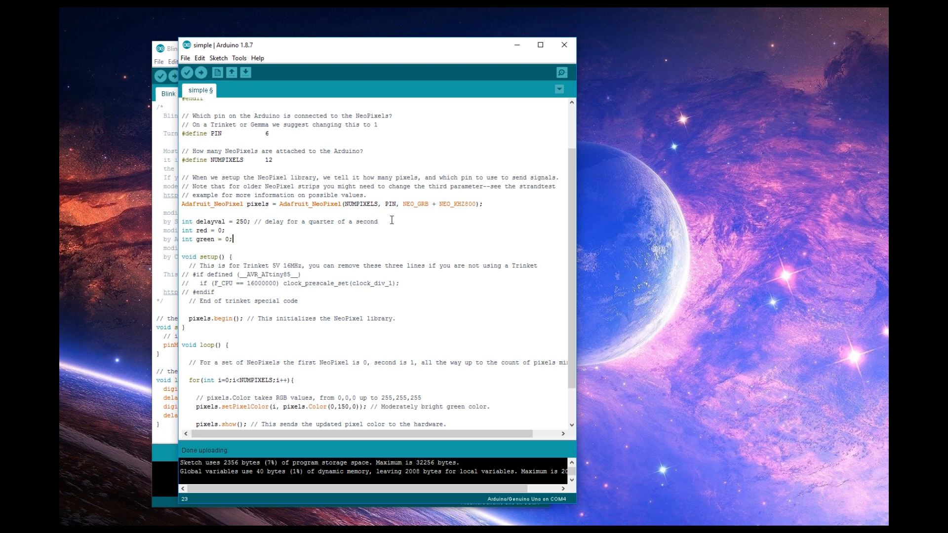
{"action": "type", "text": "int"}
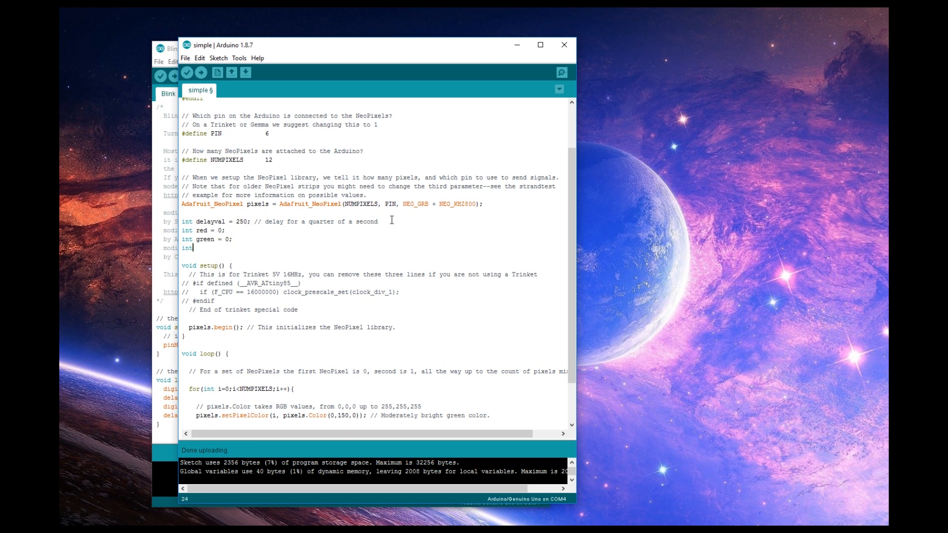
{"action": "type", "text": "blue"}
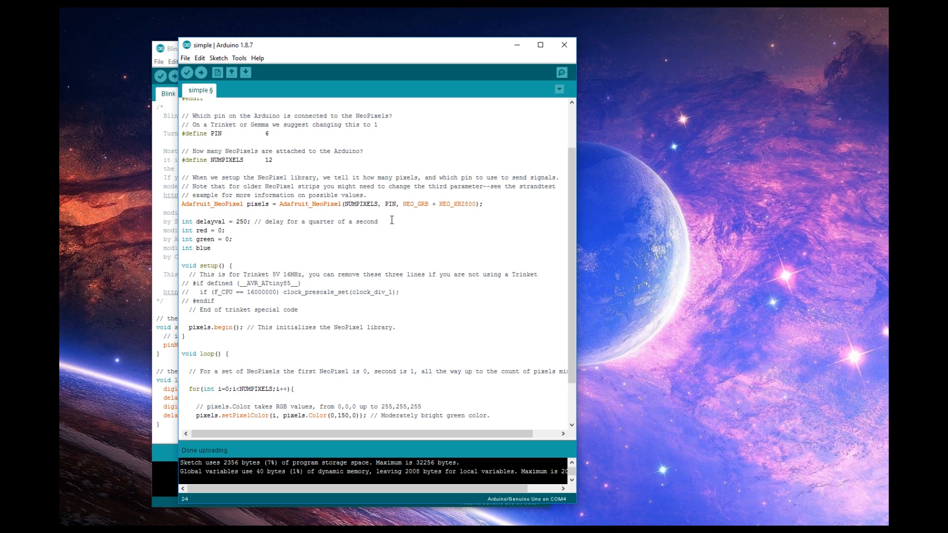
{"action": "type", "text": "= 0;"}
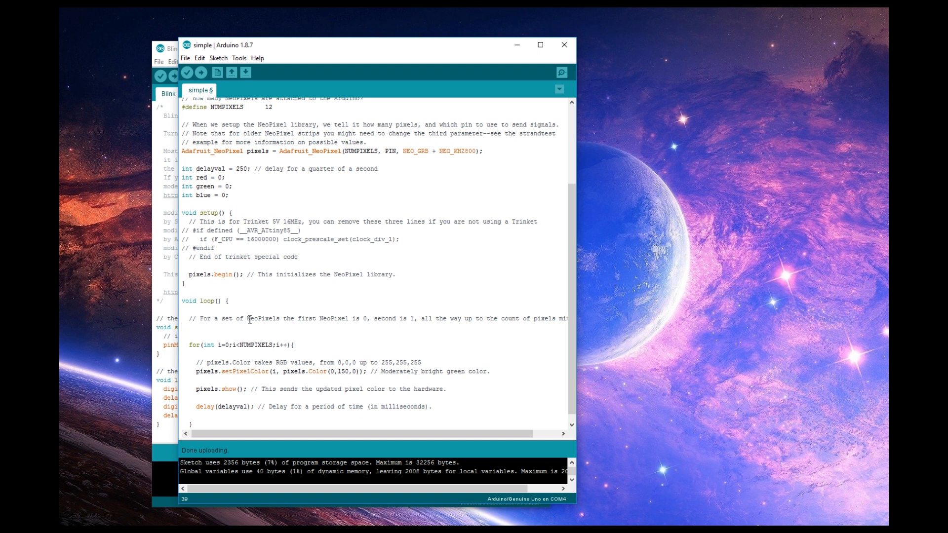
Write red = random(0, 255); at the top of loop().
{"action": "type", "text": "red"}
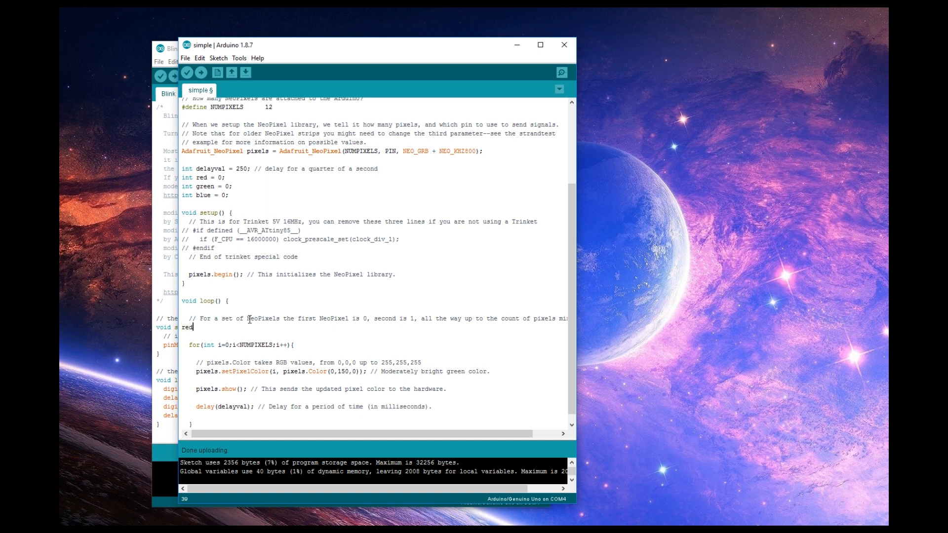
{"action": "key", "text": "BackSpace"}
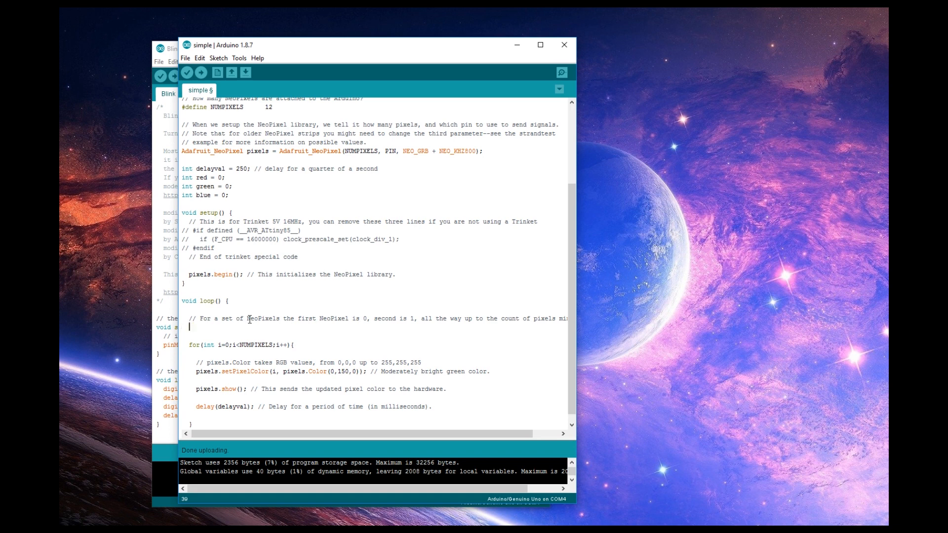
{"action": "type", "text": "red ="}
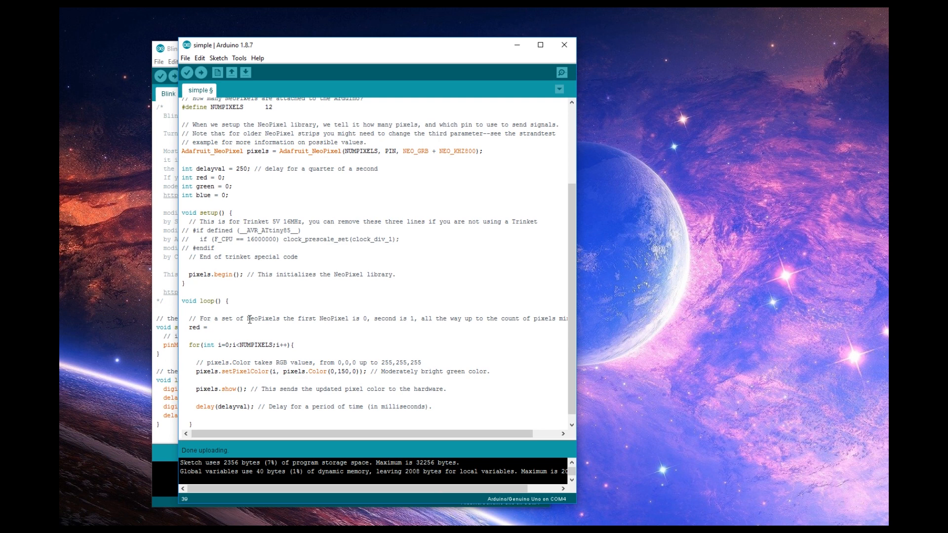
{"action": "type", "text": "random"}
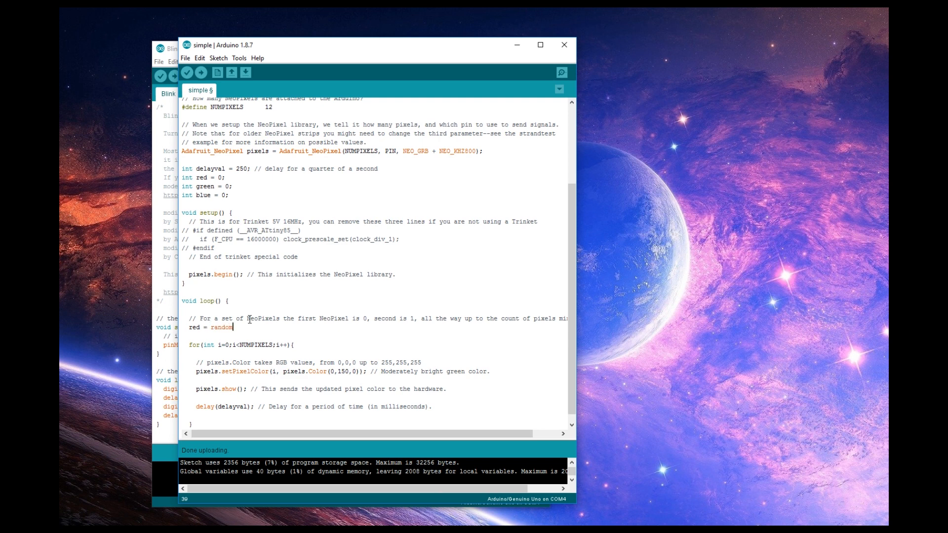
{"action": "type", "text": "("}
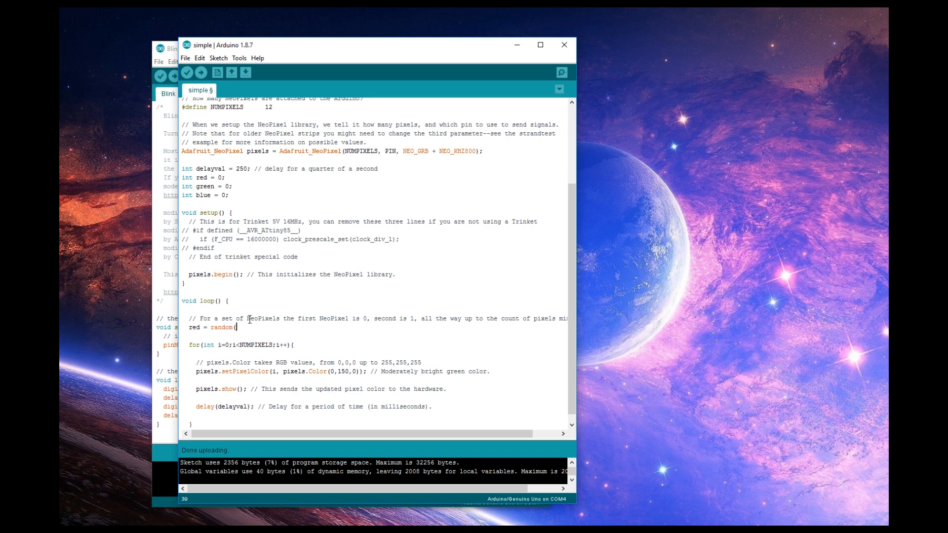
{"action": "type", "text": "0"}
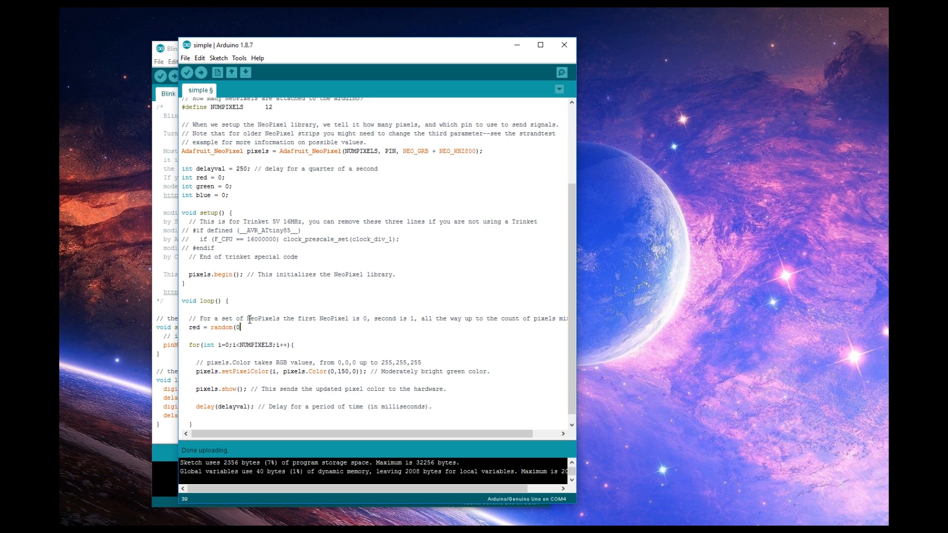
{"action": "type", "text": ","}
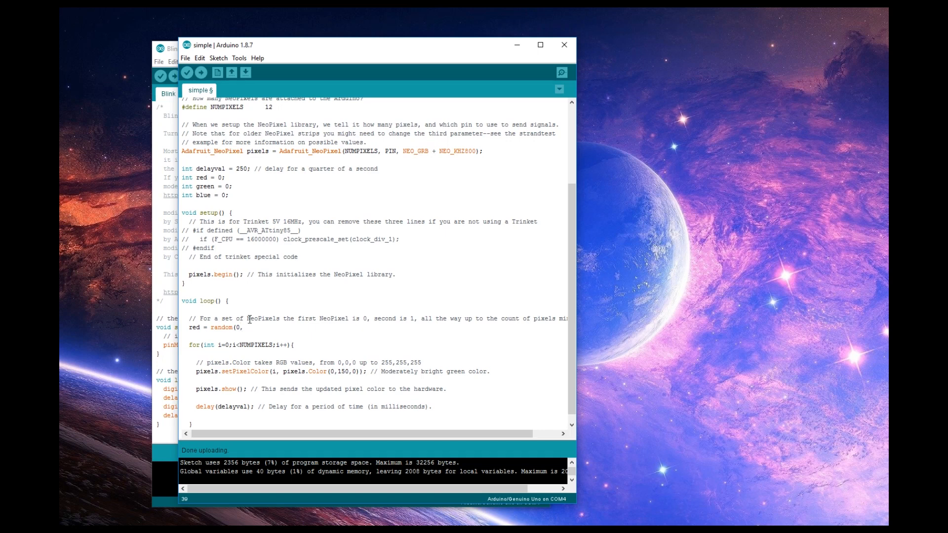
{"action": "type", "text": "255);"}
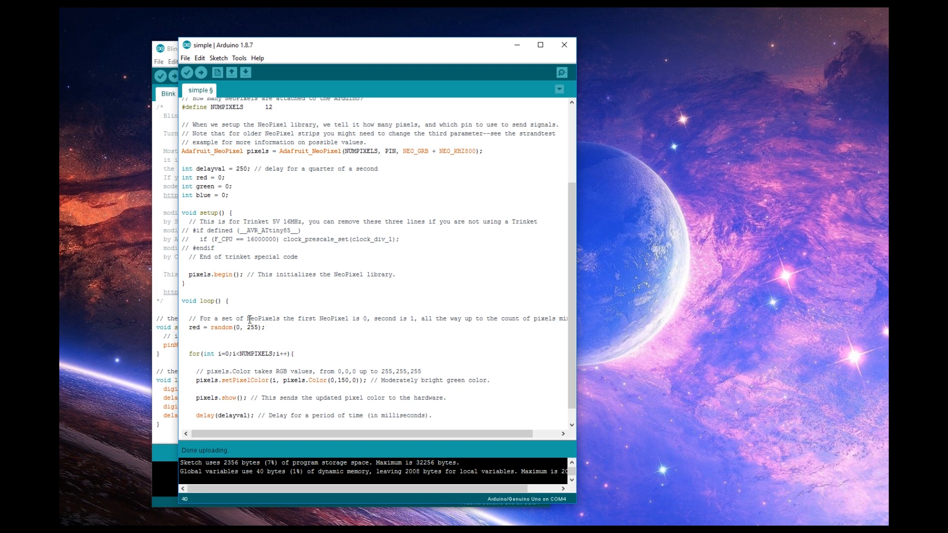
Write green = random(0, 255); and blue = random(0, 255); on the next lines.
{"action": "type", "text": "green = r"}
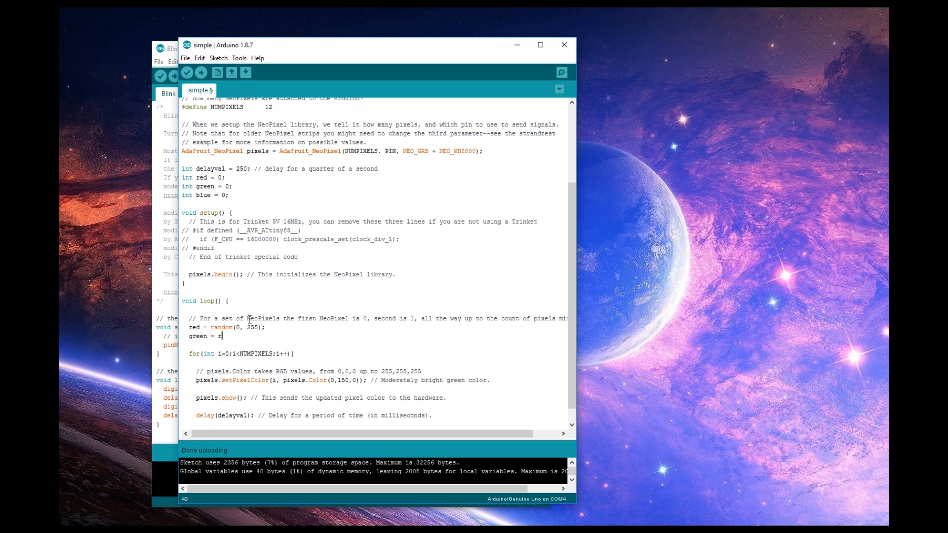
{"action": "type", "text": "andom(0, 255"}
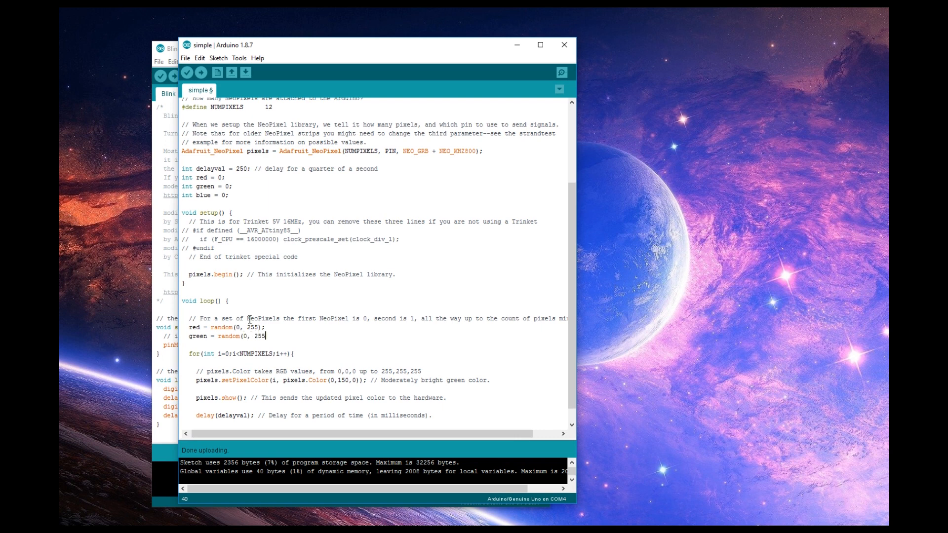
{"action": "type", "text": ");"}
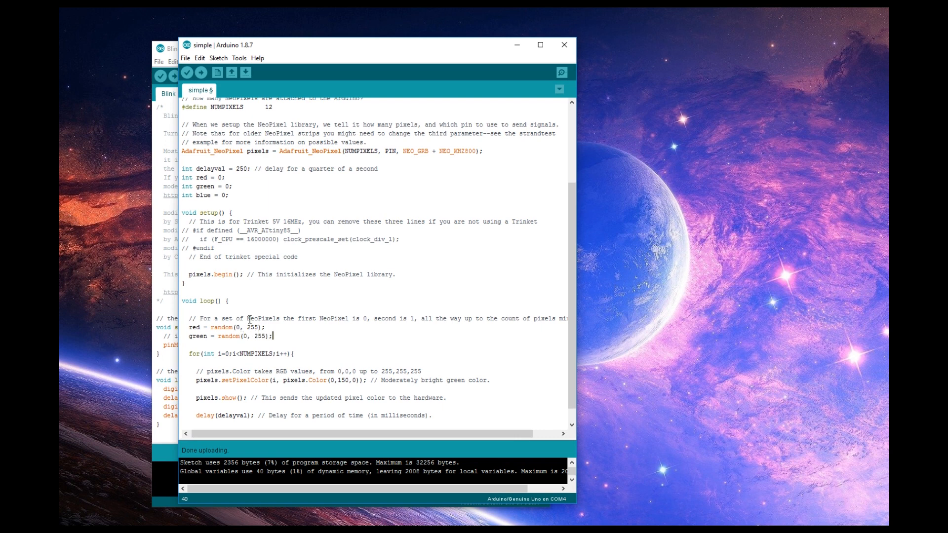
{"action": "type", "text": "bl"}
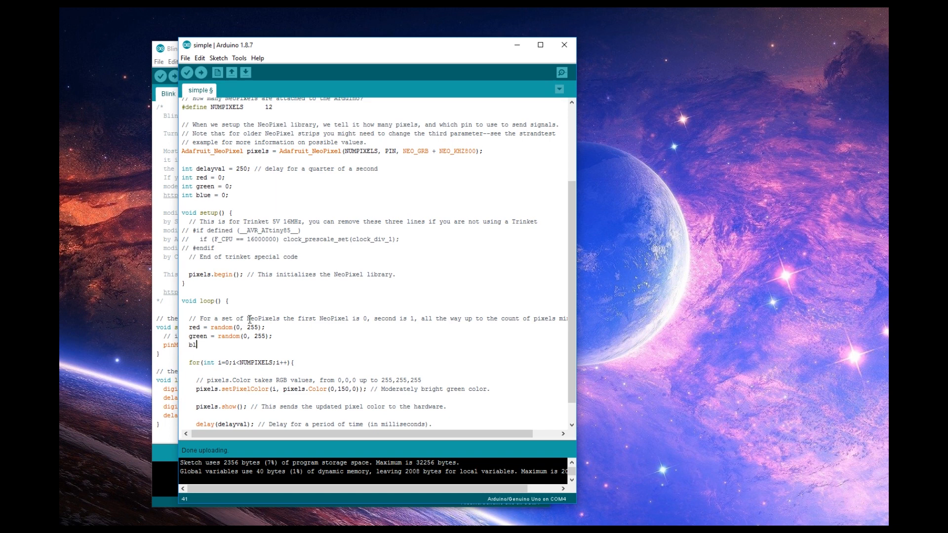
{"action": "type", "text": "ue = random(0"}
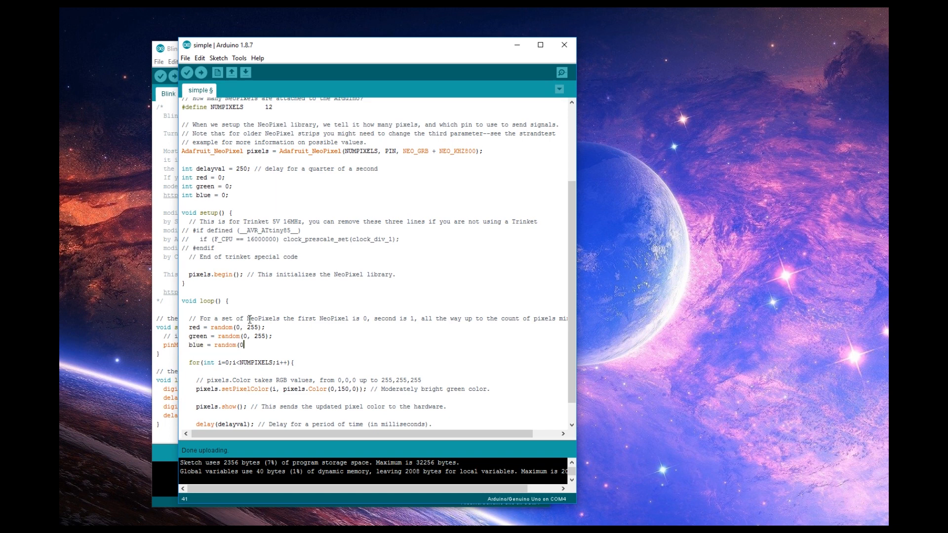
{"action": "type", "text": ", 255"}
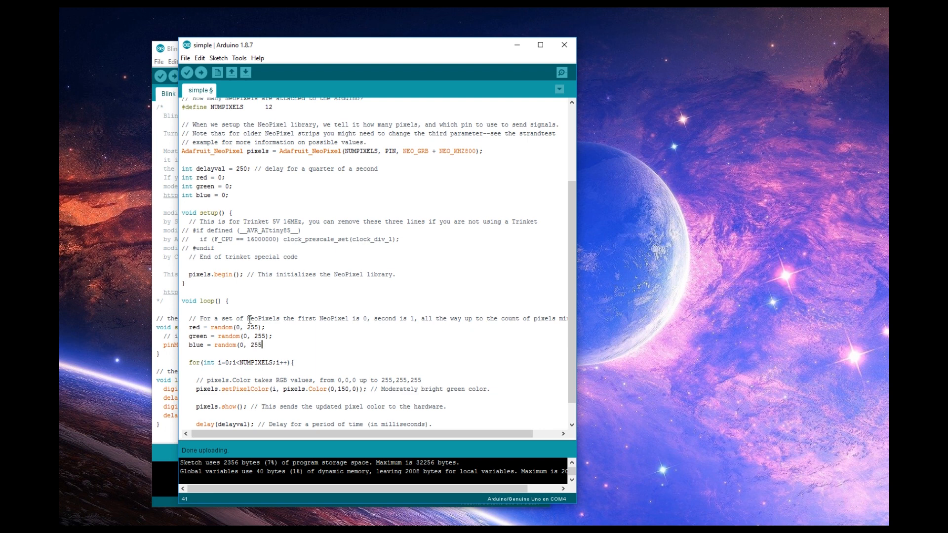
{"action": "type", "text": ");"}
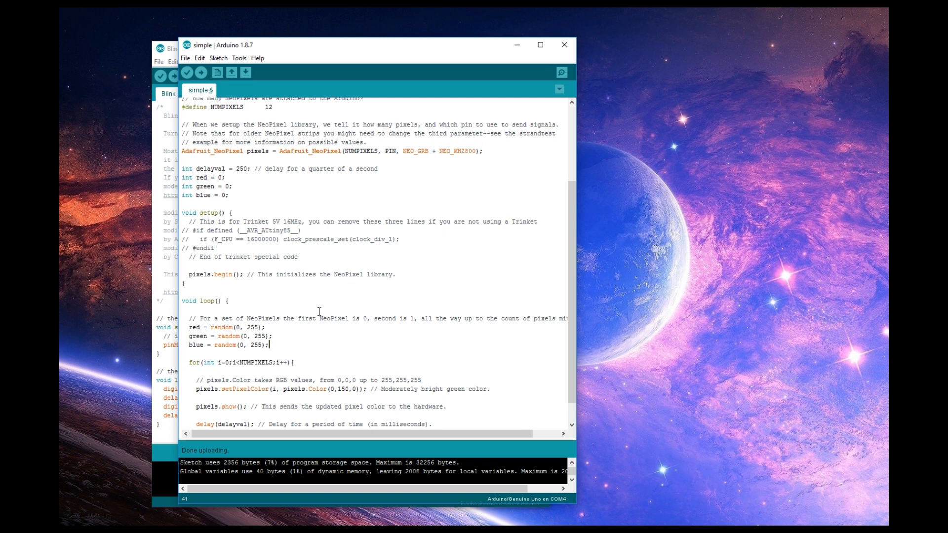
{"action": "mouse_move", "coordinate": [269, 349]}
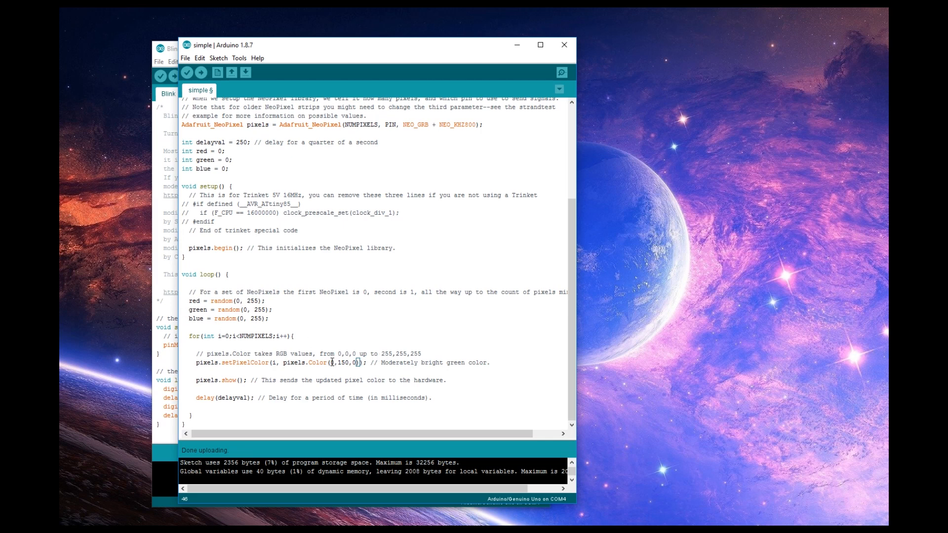
{"action": "type", "text": "red"}
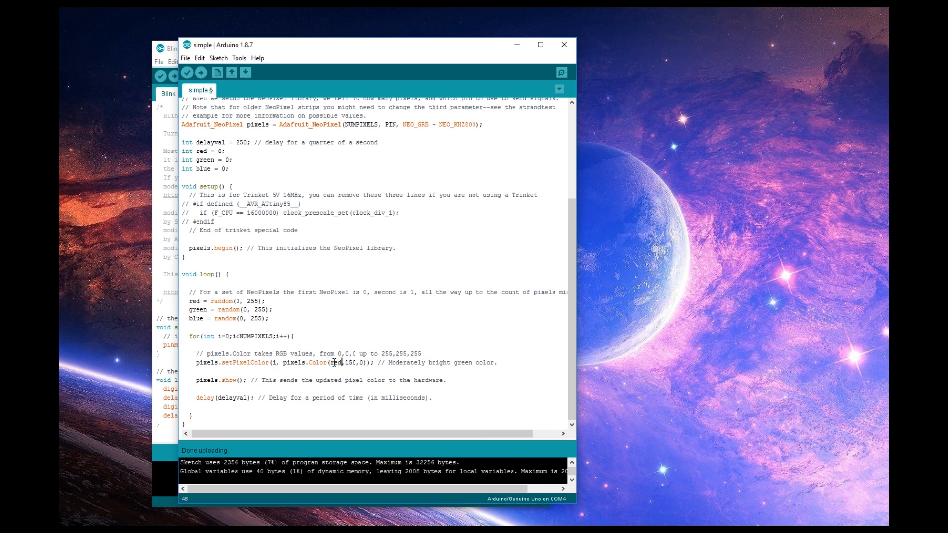
{"action": "double_click", "coordinate": [348, 363]}
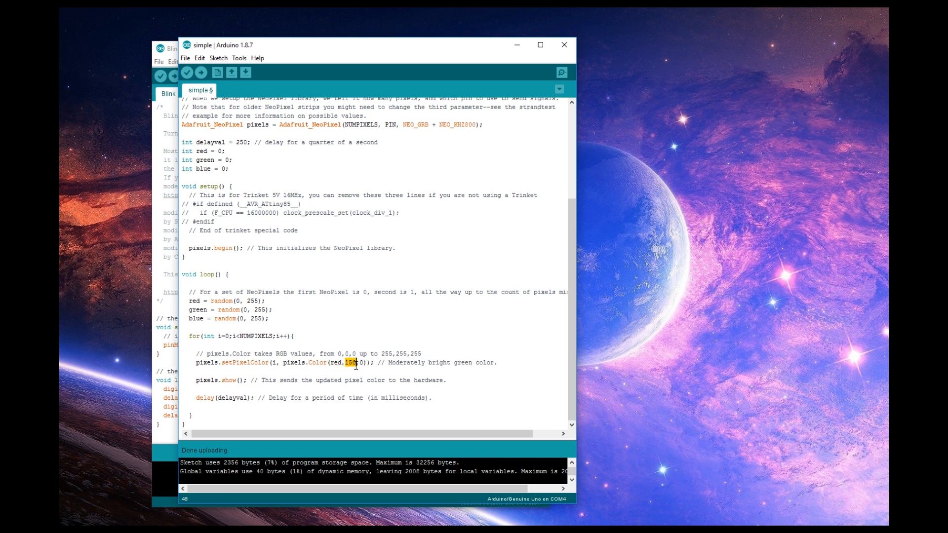
{"action": "type", "text": "green"}
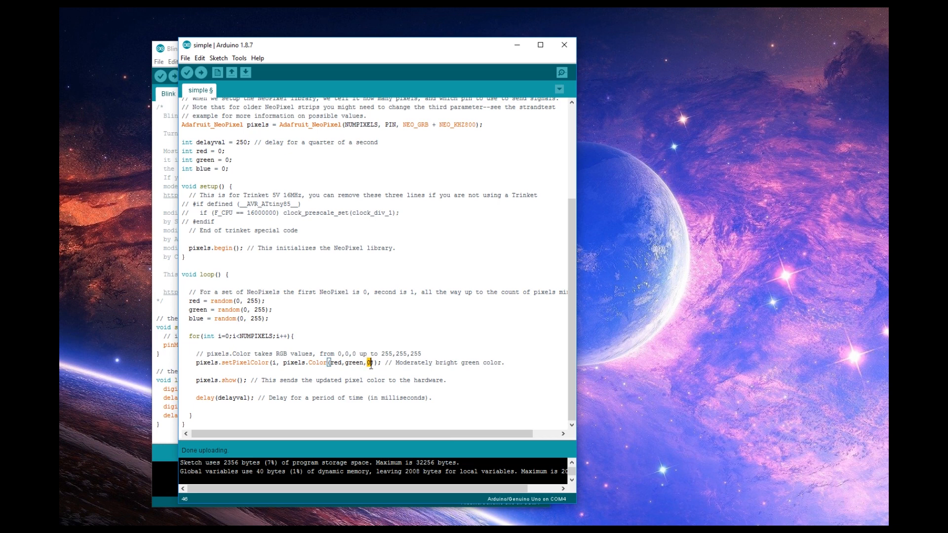
{"action": "type", "text": "blue"}
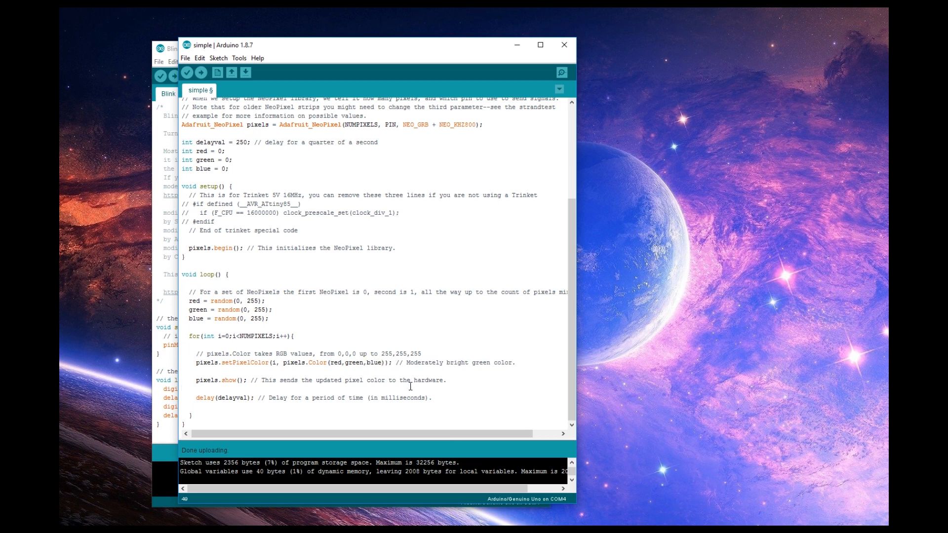
{"action": "mouse_move", "coordinate": [151, 347]}
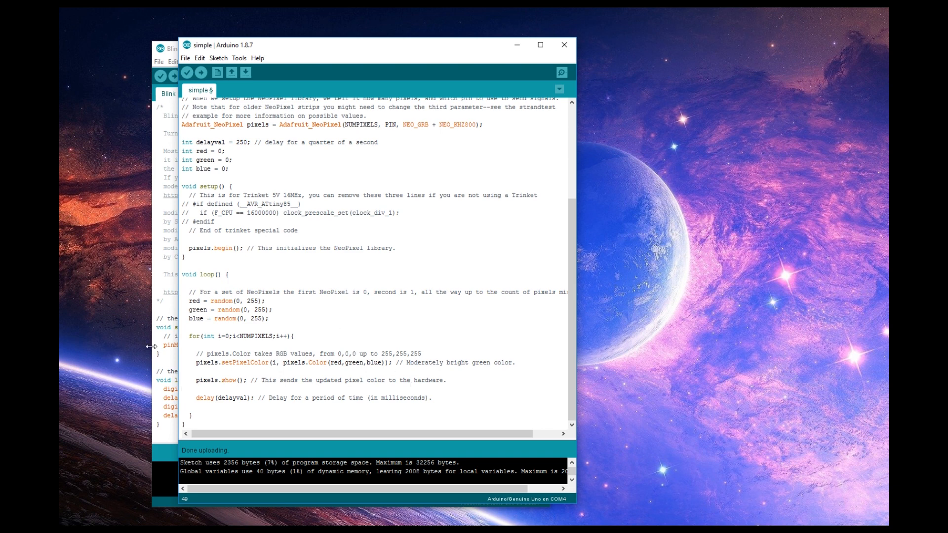
{"action": "mouse_move", "coordinate": [360, 349]}
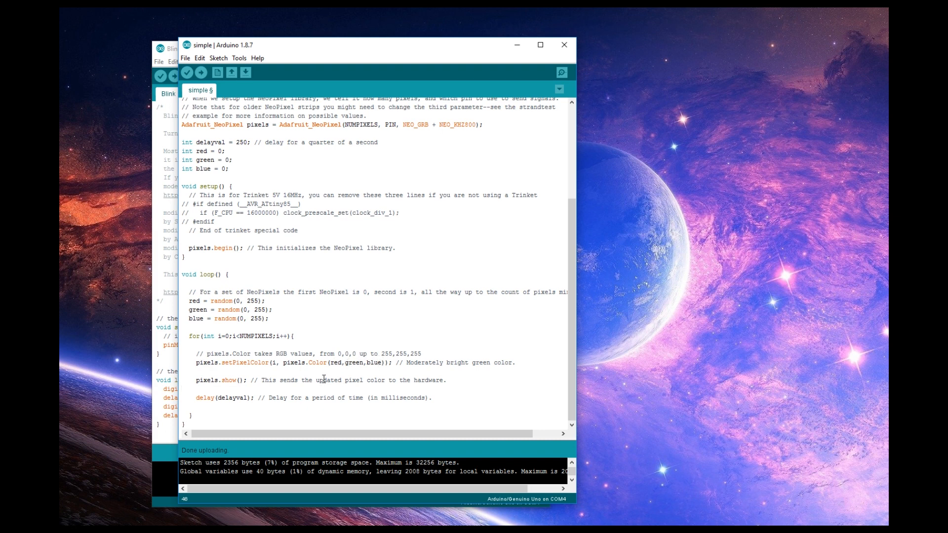
{"action": "mouse_move", "coordinate": [398, 405]}
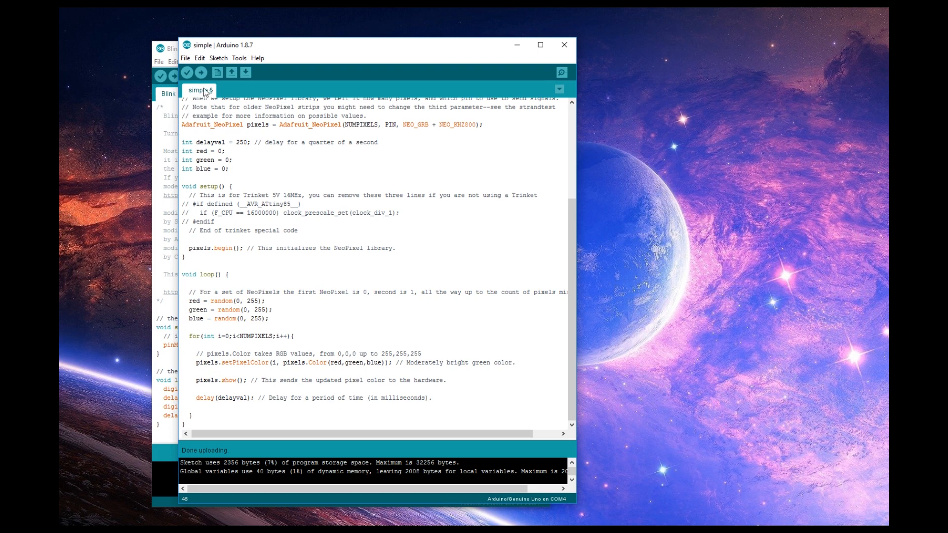
Upload the random-colour sketch to the Arduino Uno, now 3028 bytes.
{"action": "left_click", "coordinate": [201, 73]}
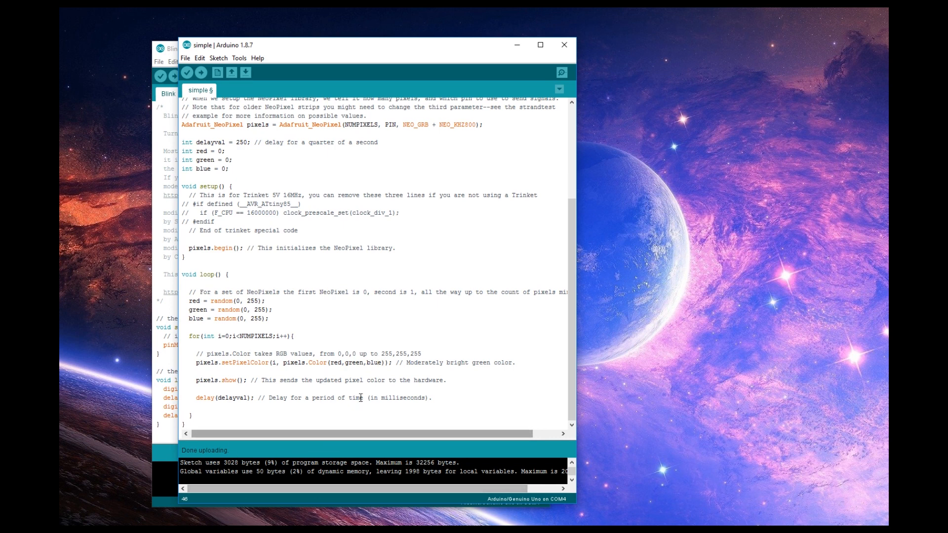
{"action": "mouse_move", "coordinate": [353, 380]}
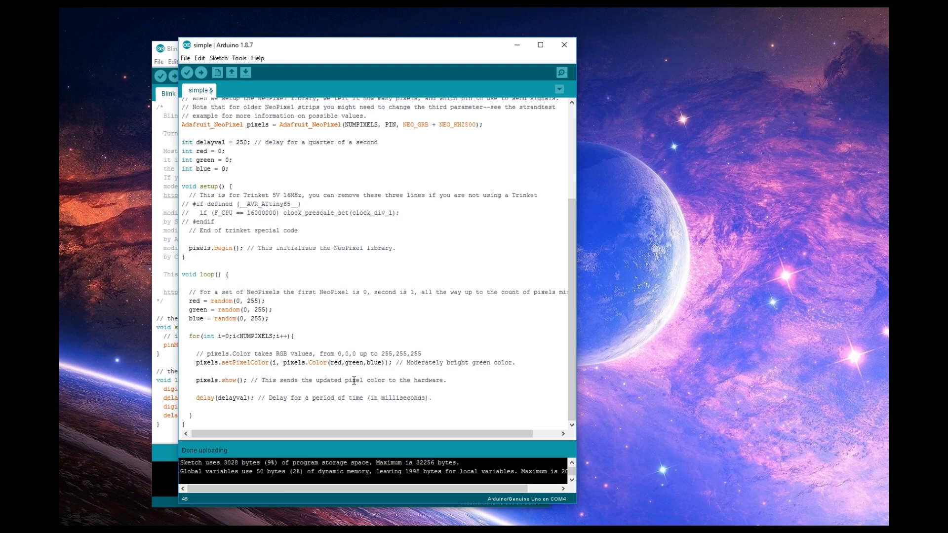
{"action": "mouse_move", "coordinate": [840, 344]}
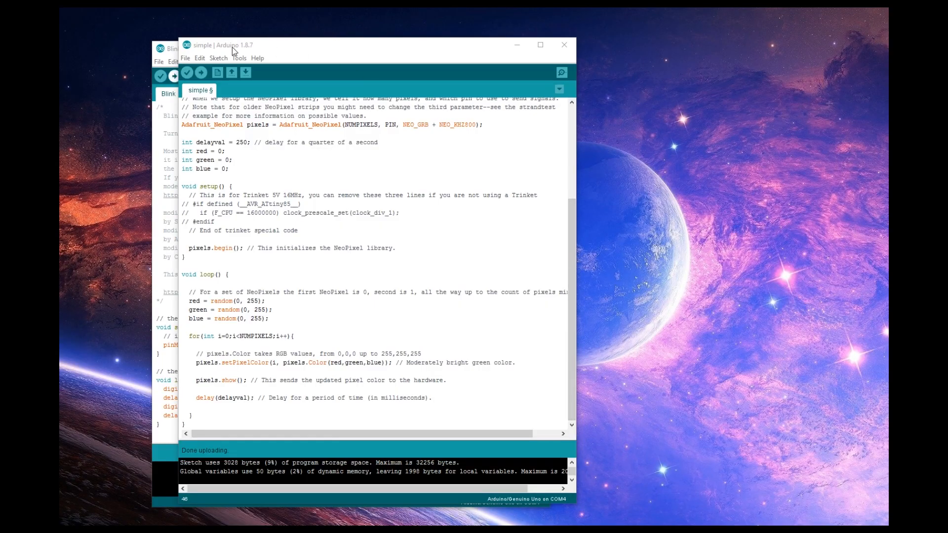
Browse File > Examples to the Adafruit NeoPixel sketches, pointing at RGBWstrandtest.
{"action": "left_click", "coordinate": [185, 57]}
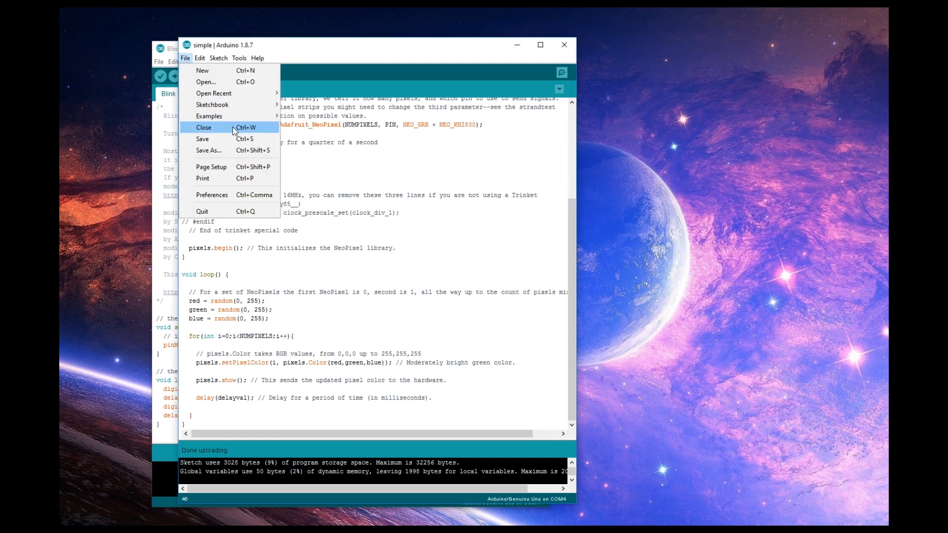
{"action": "left_click", "coordinate": [209, 115]}
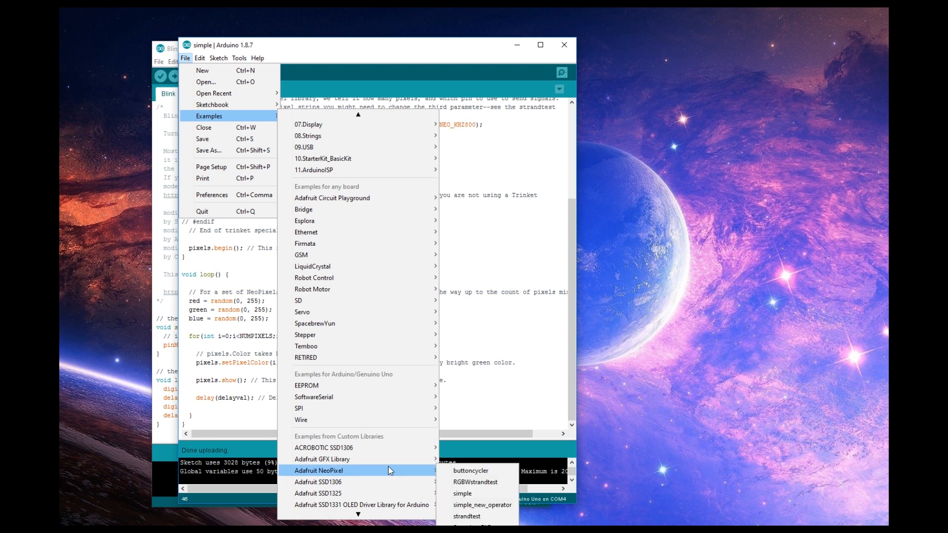
{"action": "mouse_move", "coordinate": [500, 484]}
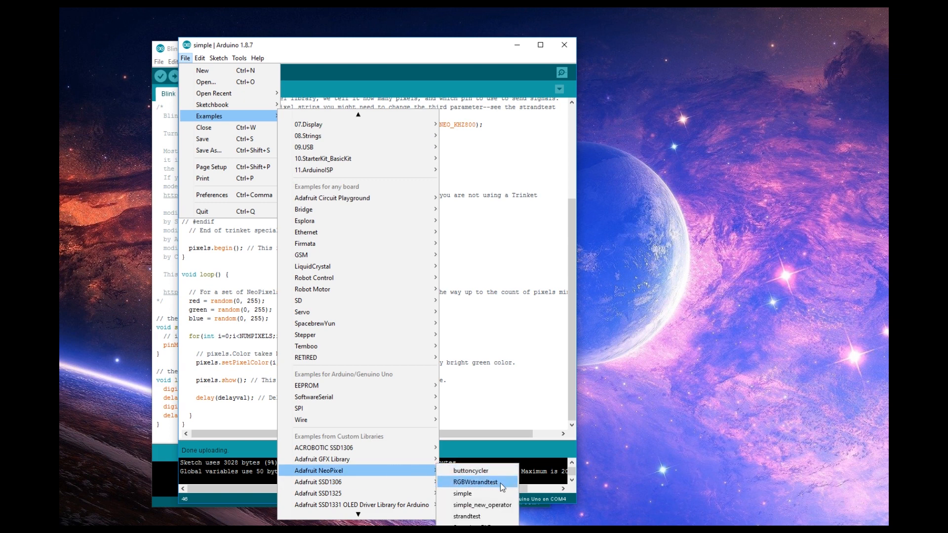
{"action": "mouse_move", "coordinate": [494, 478]}
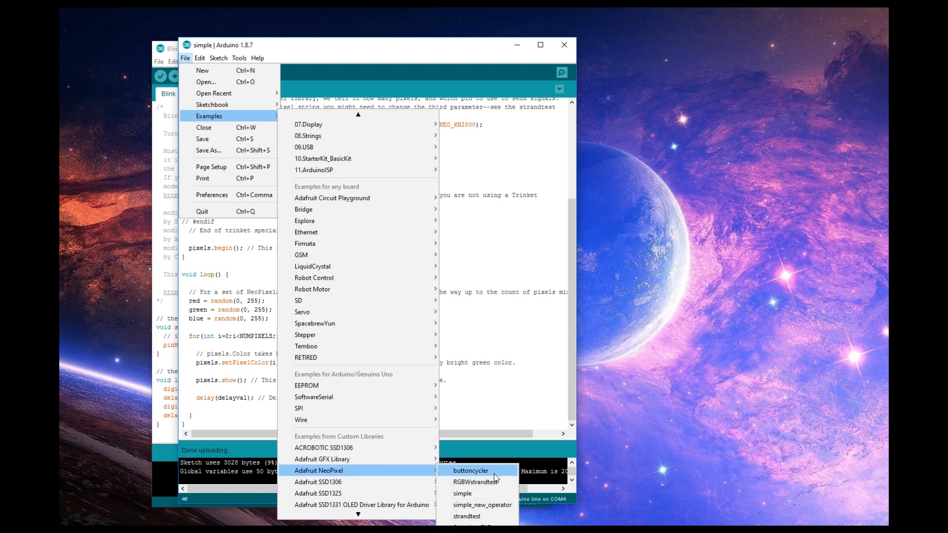
{"action": "mouse_move", "coordinate": [487, 485]}
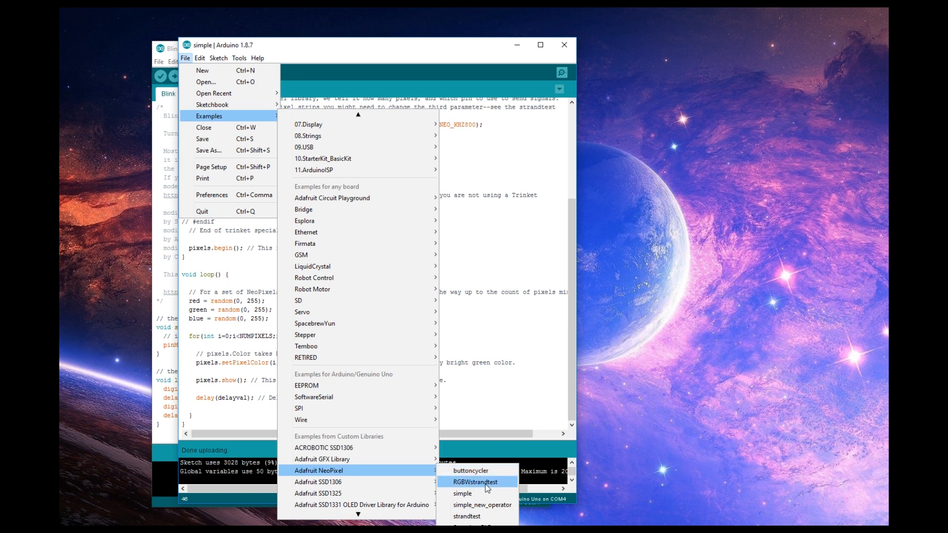
{"action": "mouse_move", "coordinate": [492, 490]}
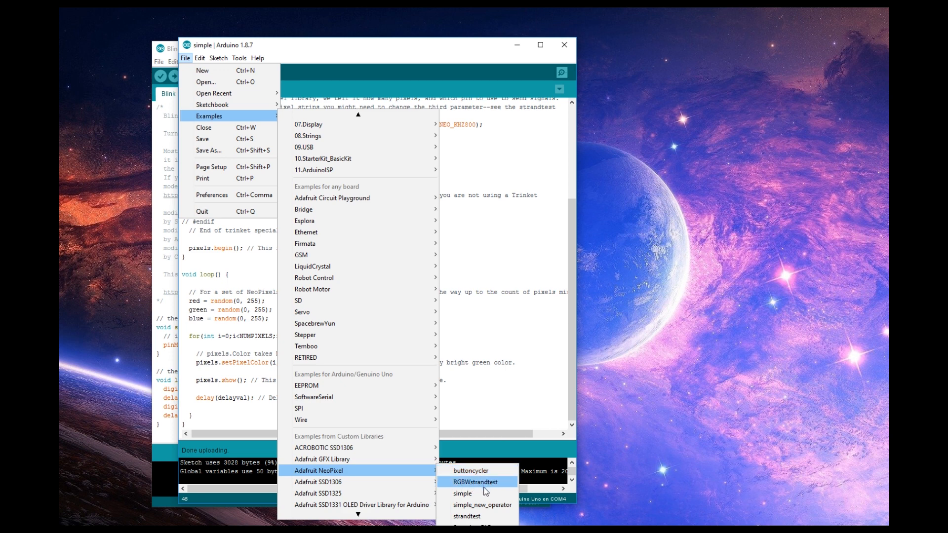
{"action": "mouse_move", "coordinate": [486, 508]}
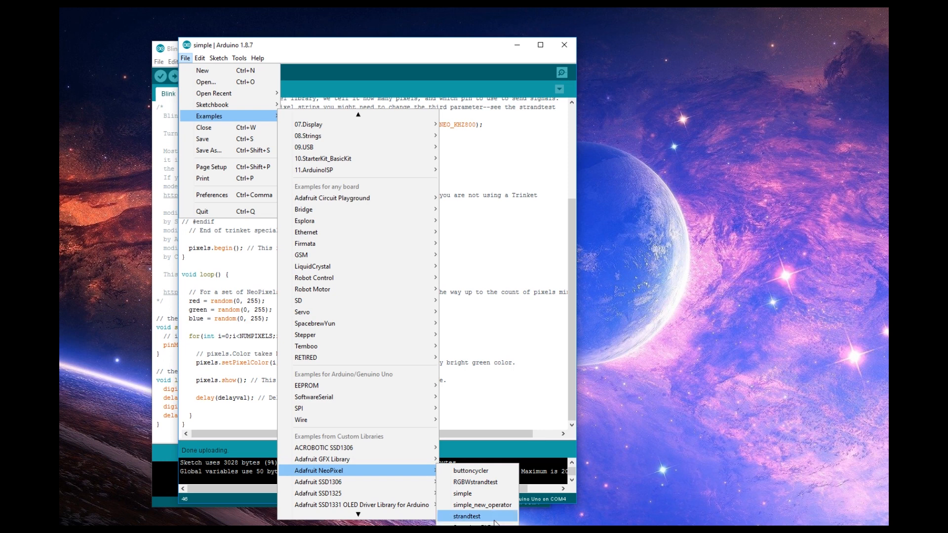
{"action": "mouse_move", "coordinate": [488, 482]}
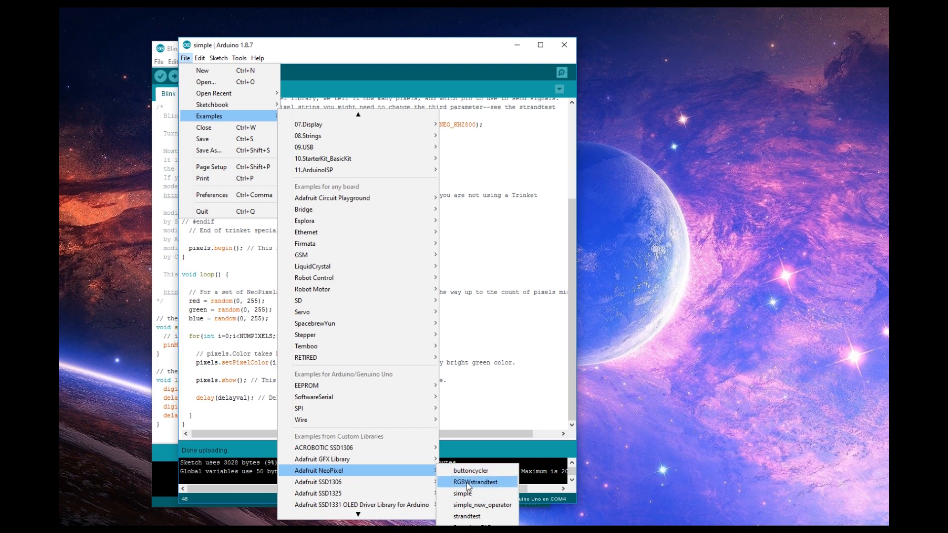
{"action": "mouse_move", "coordinate": [482, 490]}
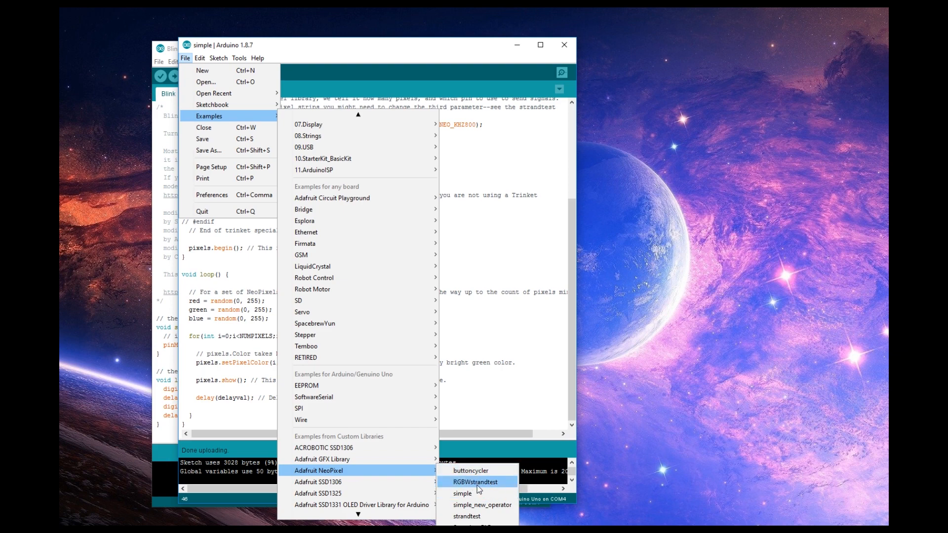
Load the RGBWstrandtest example and change NUM_LEDS from 60 to 12.
{"action": "left_click", "coordinate": [478, 482]}
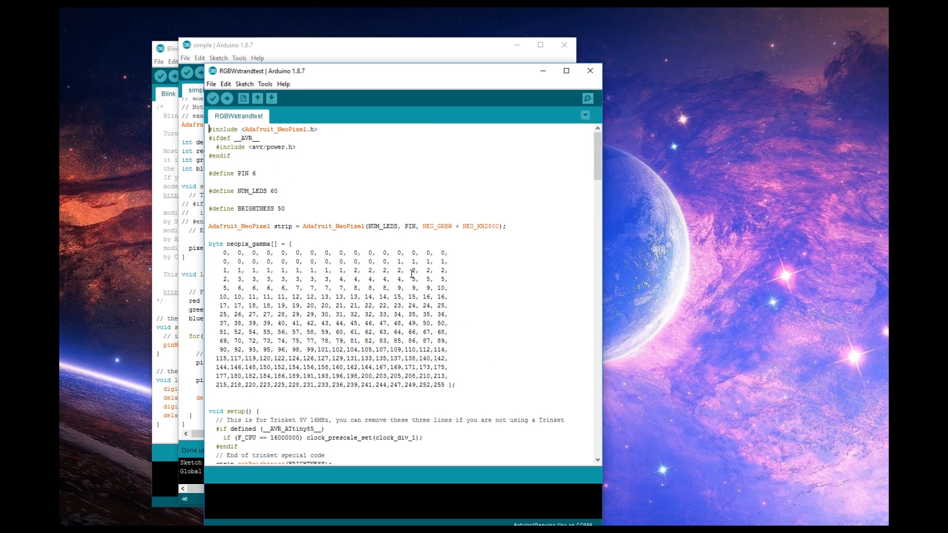
{"action": "mouse_move", "coordinate": [265, 125]}
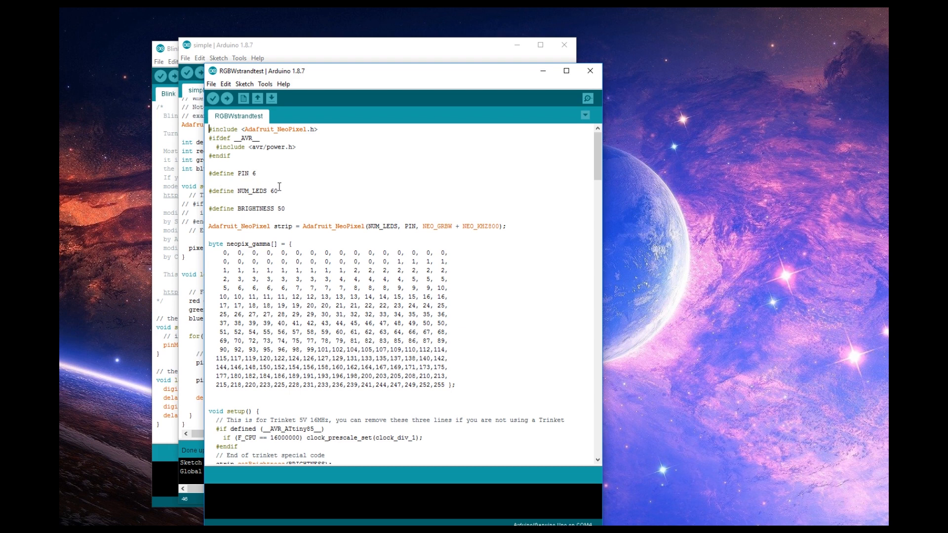
{"action": "double_click", "coordinate": [274, 192]}
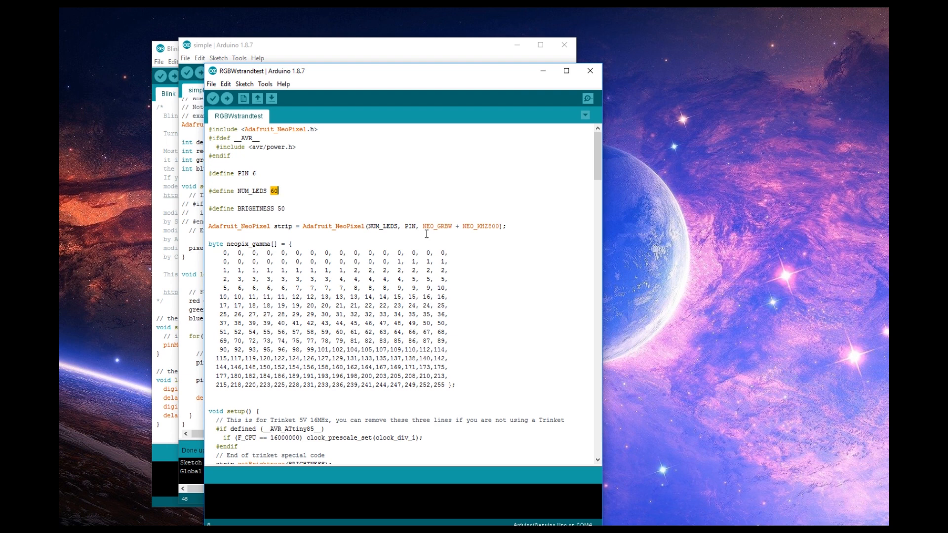
{"action": "type", "text": "12"}
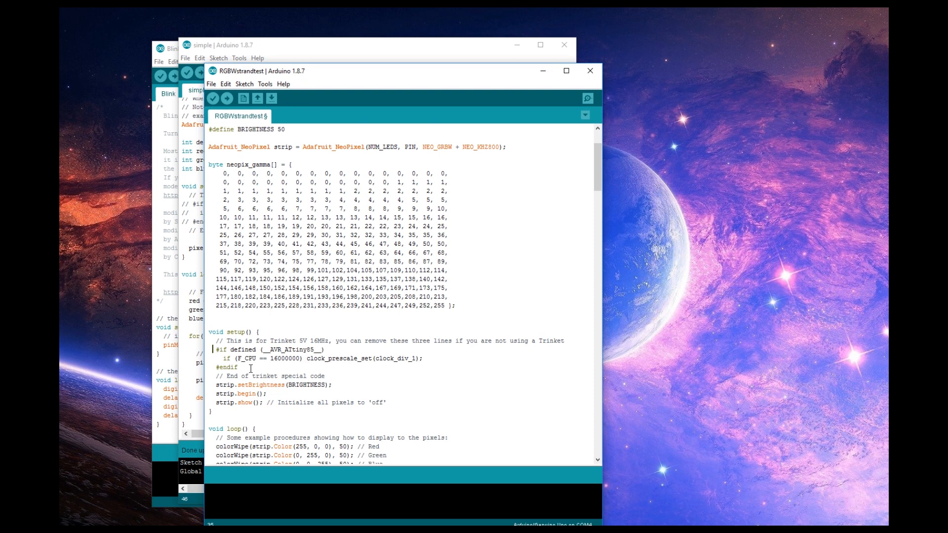
{"action": "mouse_move", "coordinate": [259, 375]}
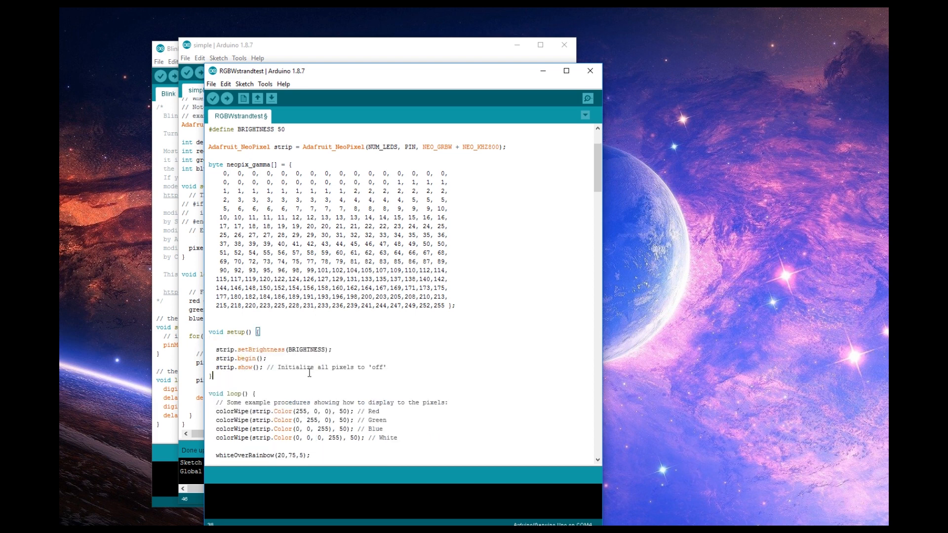
{"action": "scroll", "scroll_direction": "down", "scroll_amount": 3}
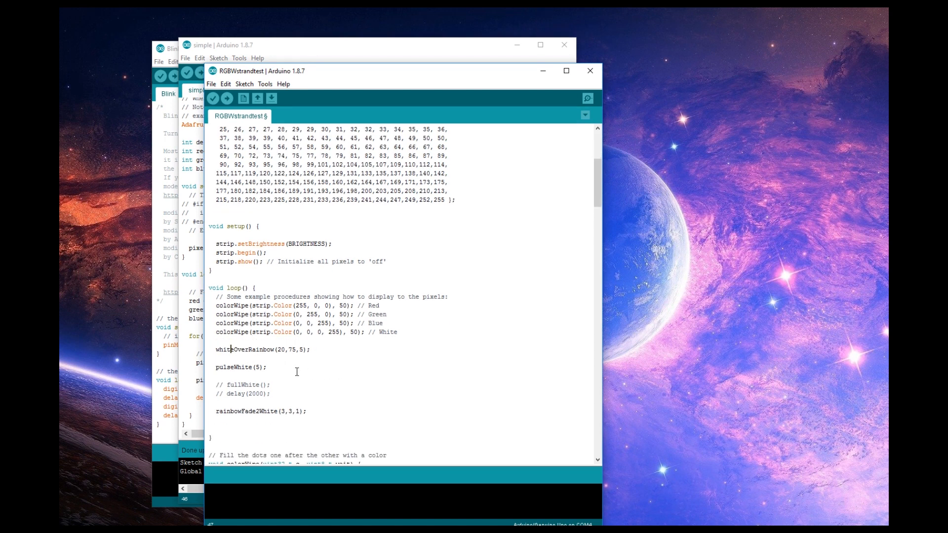
{"action": "scroll", "scroll_direction": "down", "scroll_amount": 3}
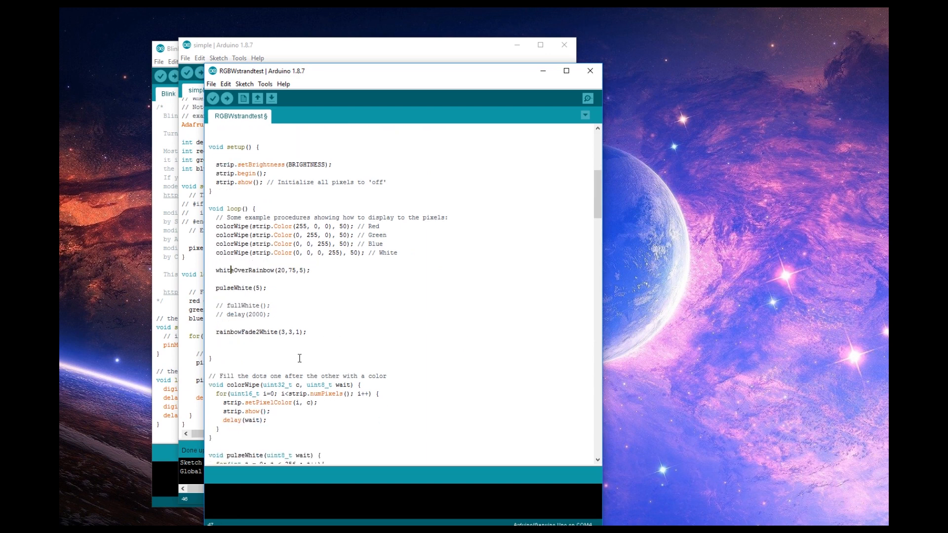
{"action": "scroll", "scroll_direction": "down", "scroll_amount": 3}
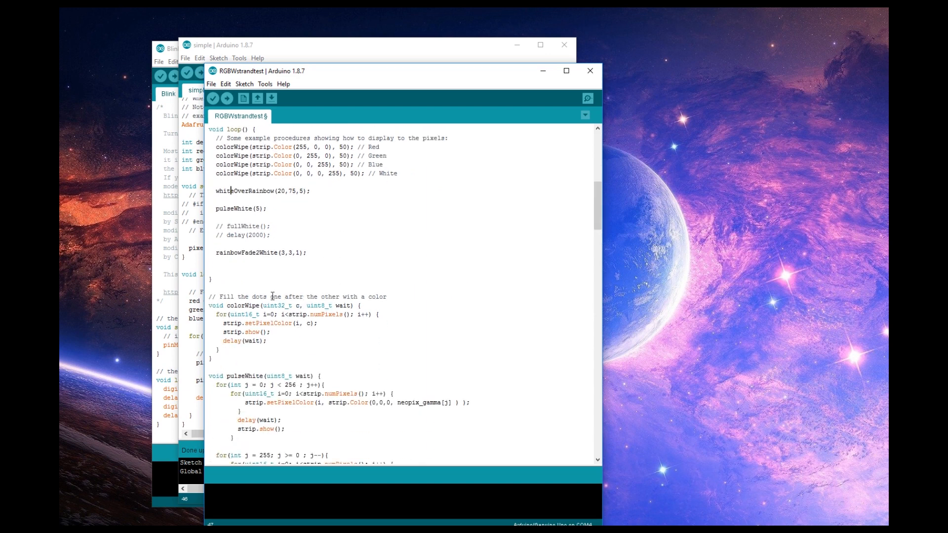
{"action": "scroll", "scroll_direction": "down", "scroll_amount": 3}
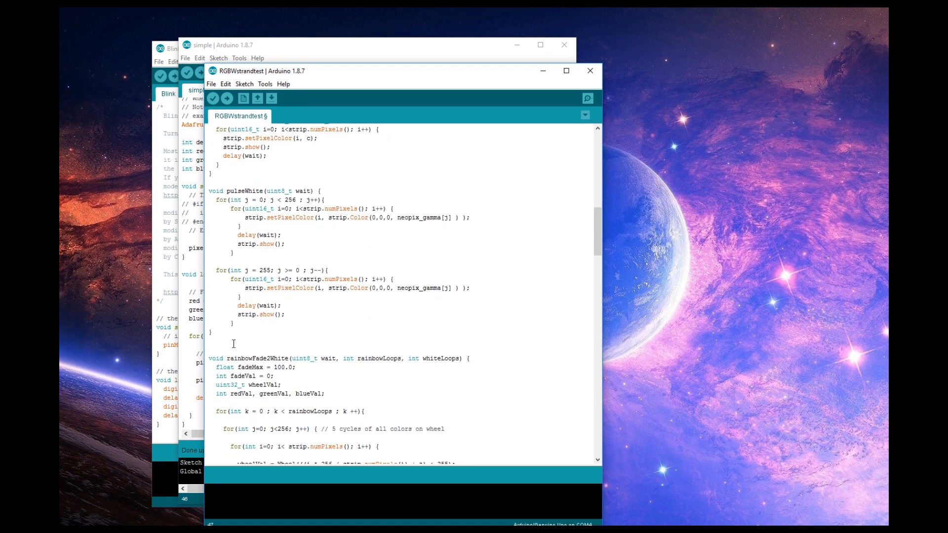
{"action": "scroll", "scroll_direction": "down", "scroll_amount": 3}
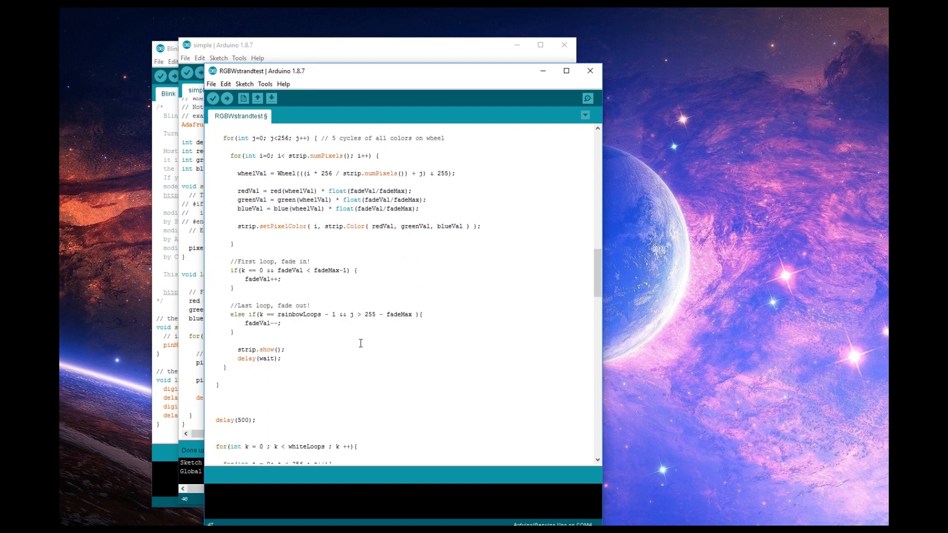
{"action": "scroll", "scroll_direction": "down", "scroll_amount": 3}
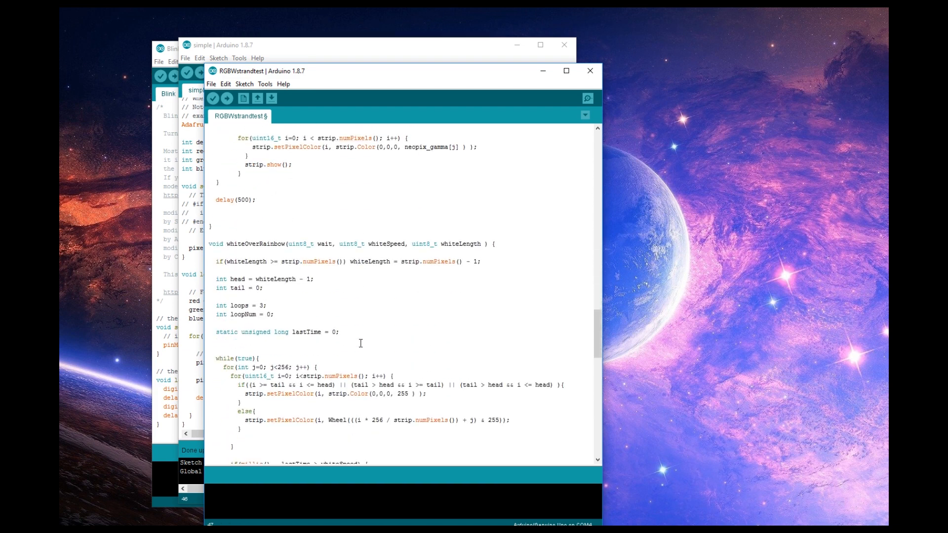
{"action": "scroll", "scroll_direction": "down", "scroll_amount": 3}
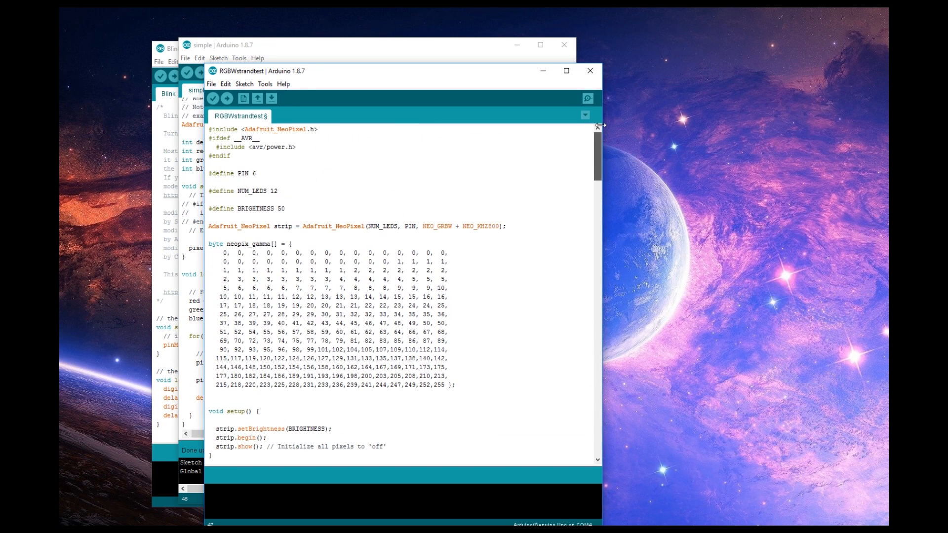
Compile and upload the edited RGBWstrandtest sketch to the board.
{"action": "left_click", "coordinate": [228, 99]}
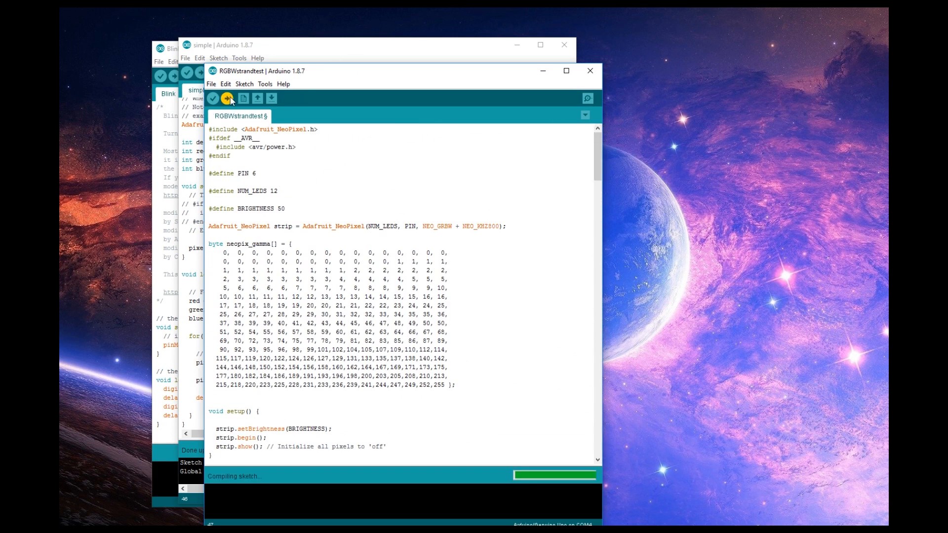
{"action": "left_click", "coordinate": [227, 98]}
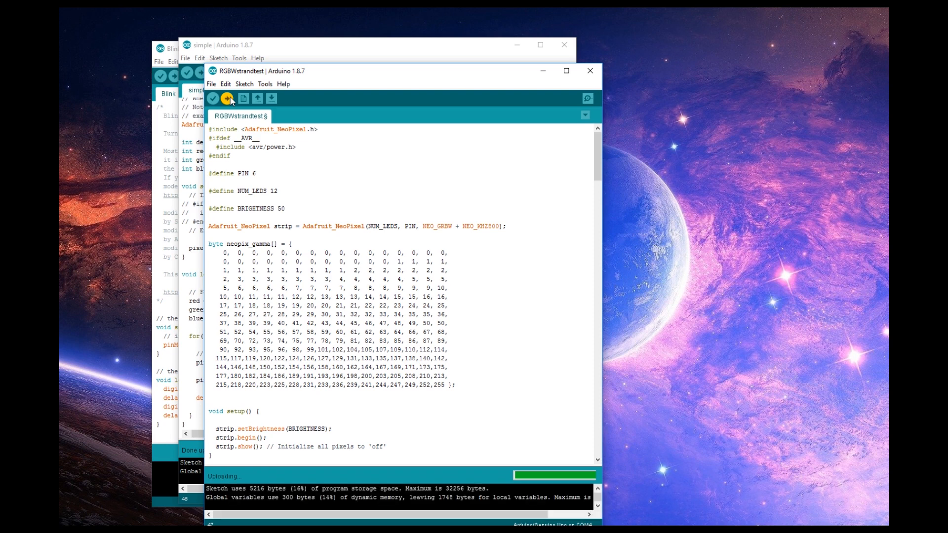
{"action": "mouse_move", "coordinate": [296, 453]}
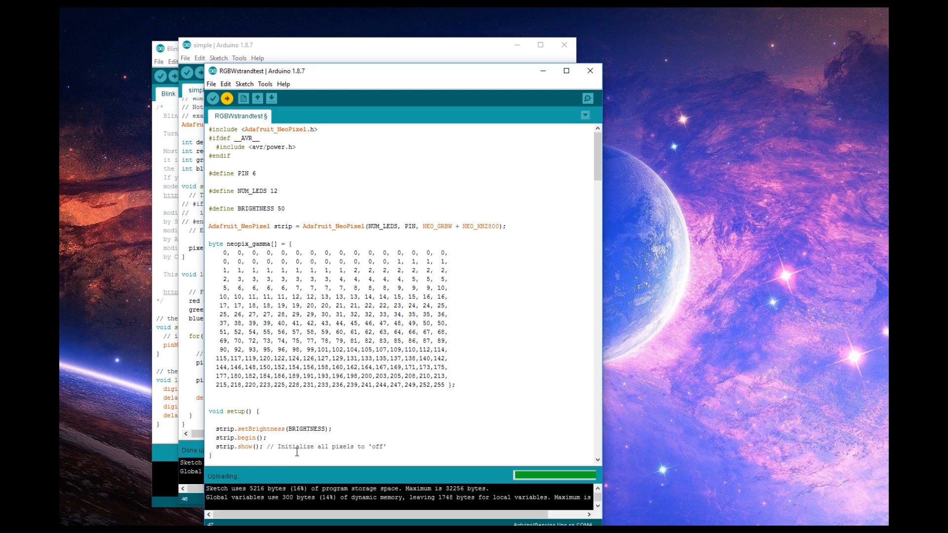